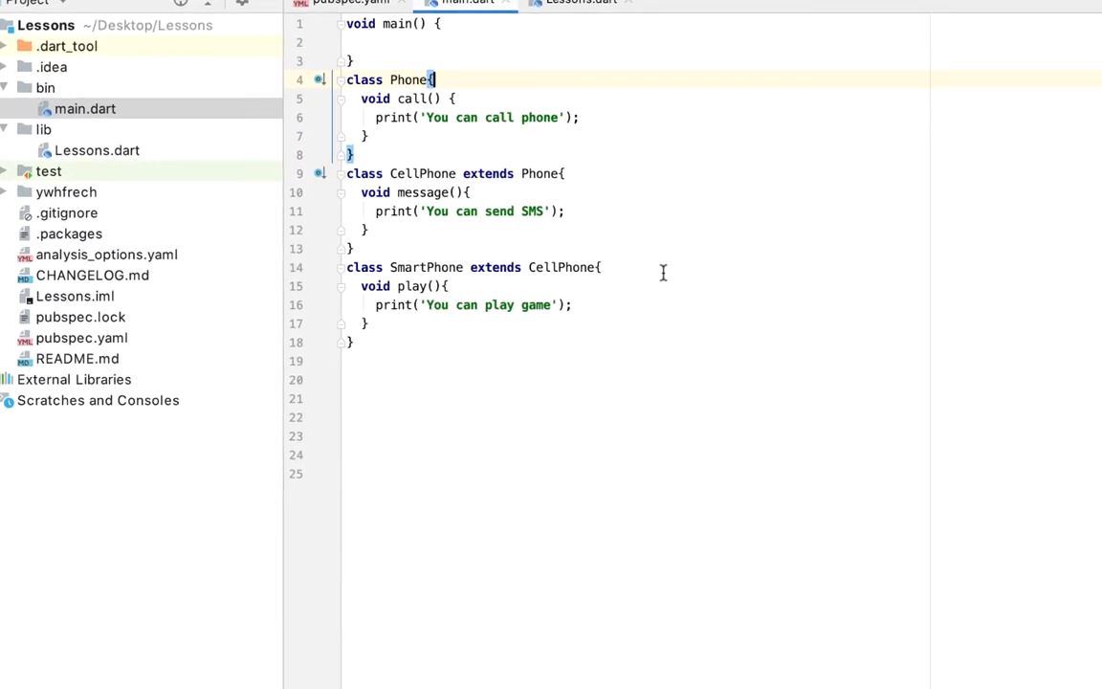
pyautogui.moveTo(501, 211)
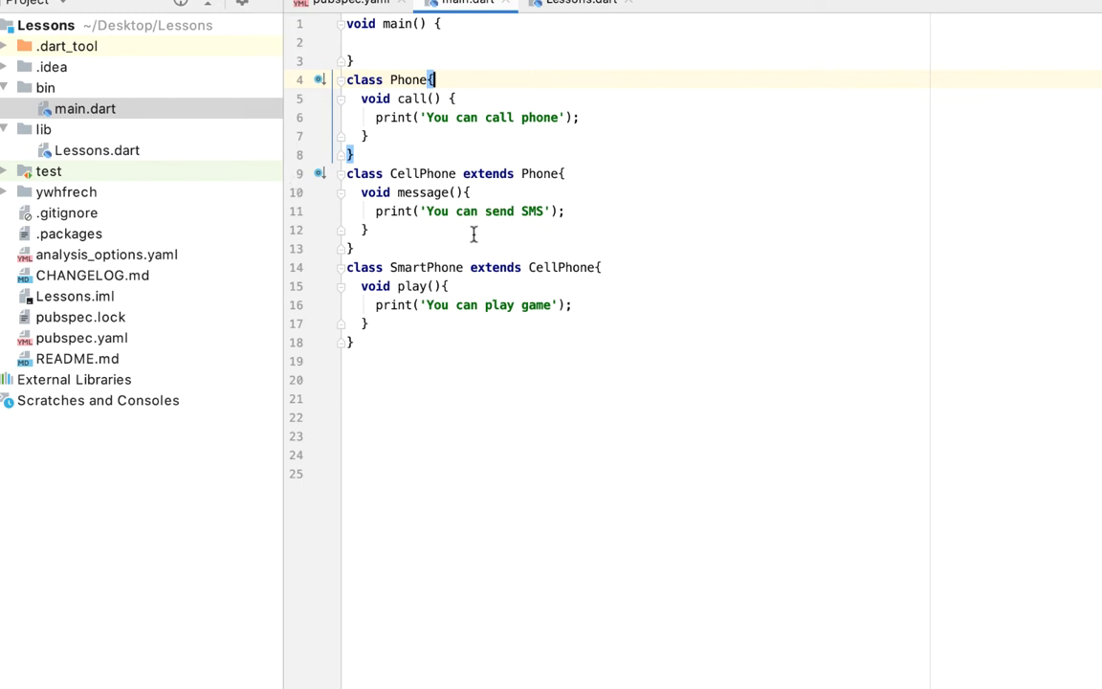
pyautogui.moveTo(593, 221)
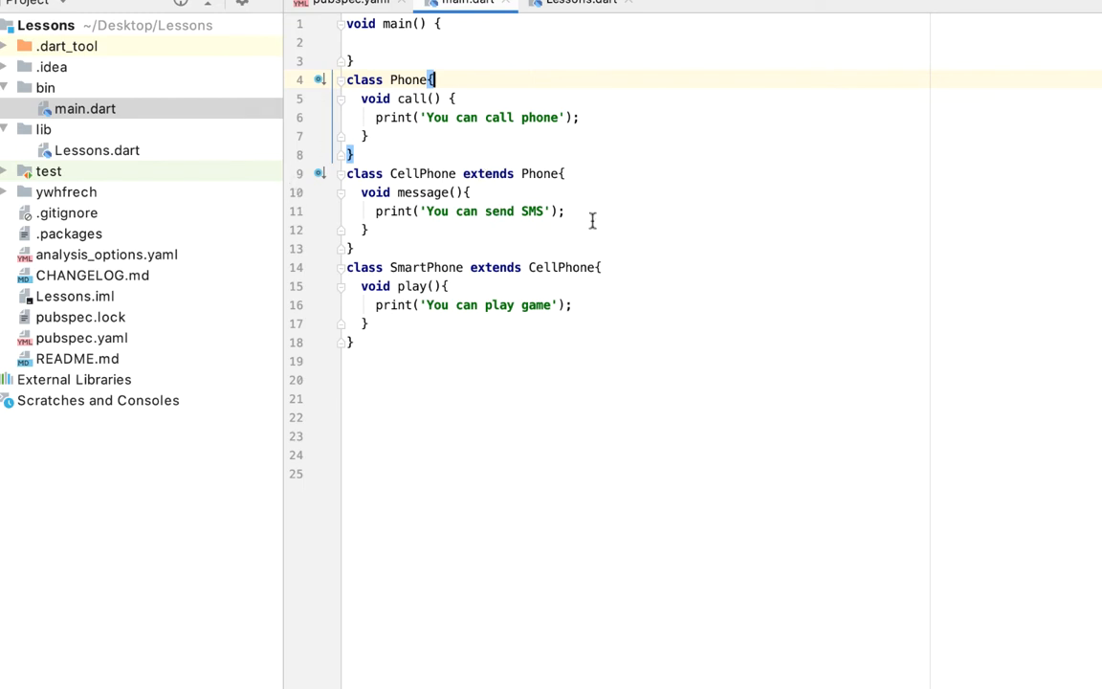
pyautogui.moveTo(532, 231)
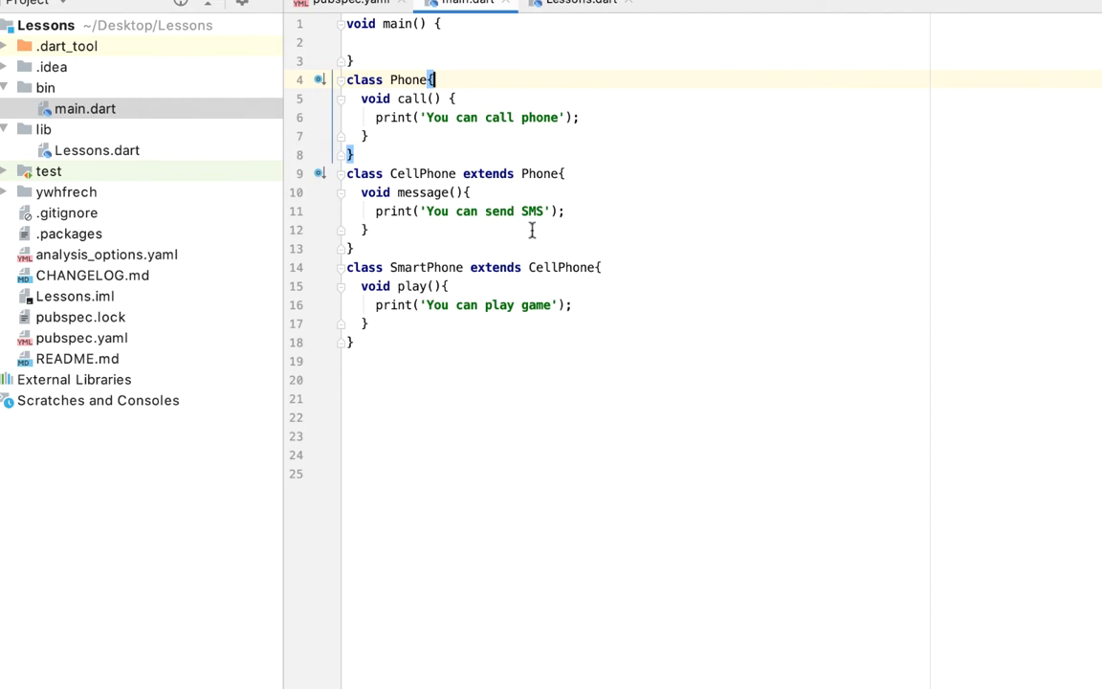
pyautogui.moveTo(429, 108)
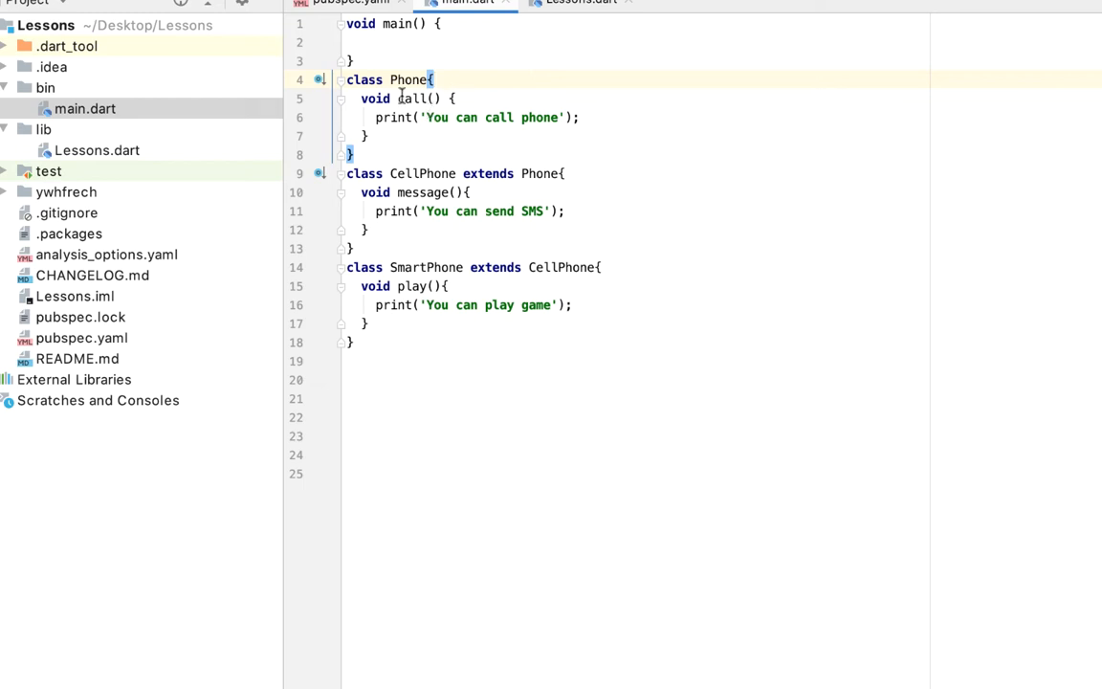
# Highlight the Phone, SmartPhone and CellPhone class names and the call method
pyautogui.doubleClick(409, 79)
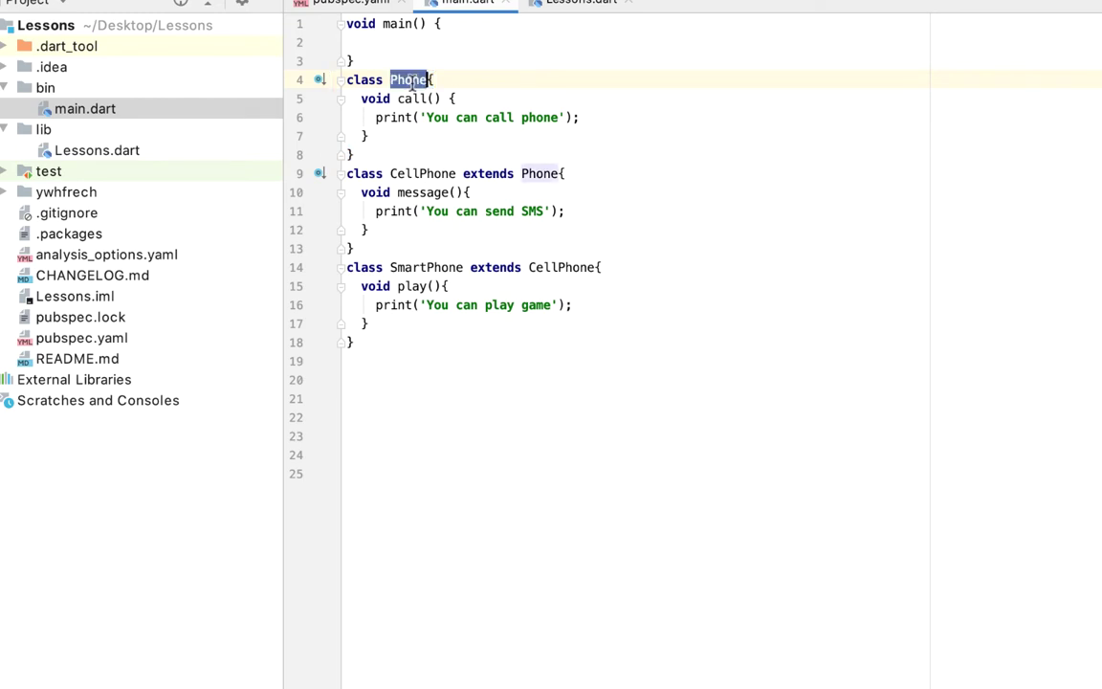
pyautogui.doubleClick(427, 267)
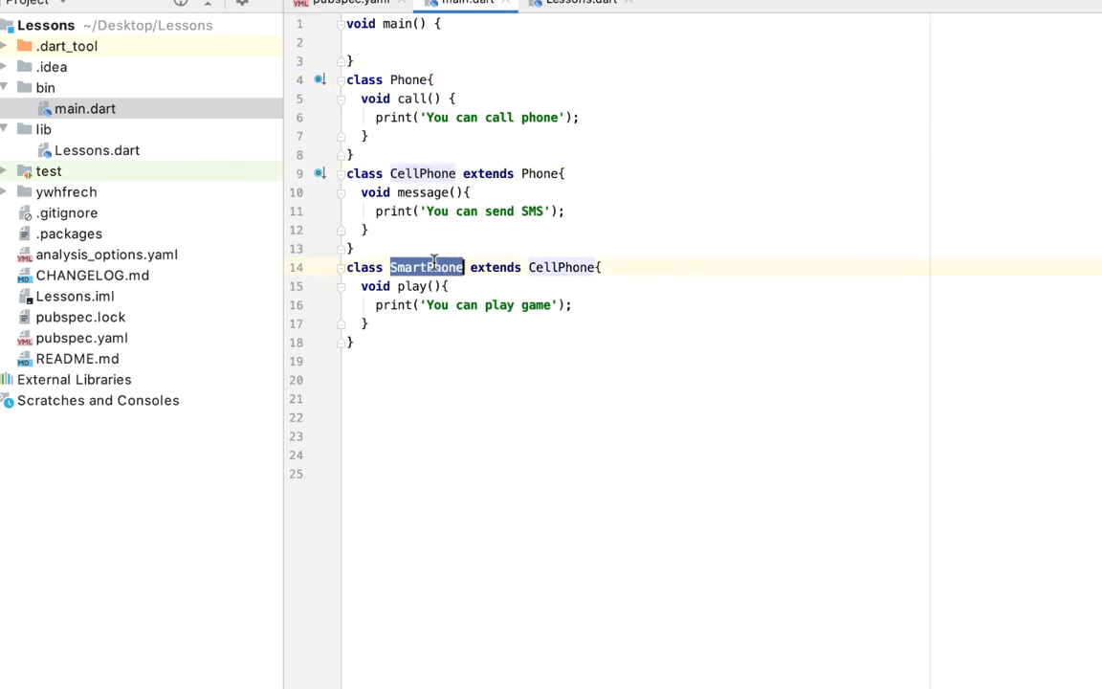
pyautogui.click(426, 98)
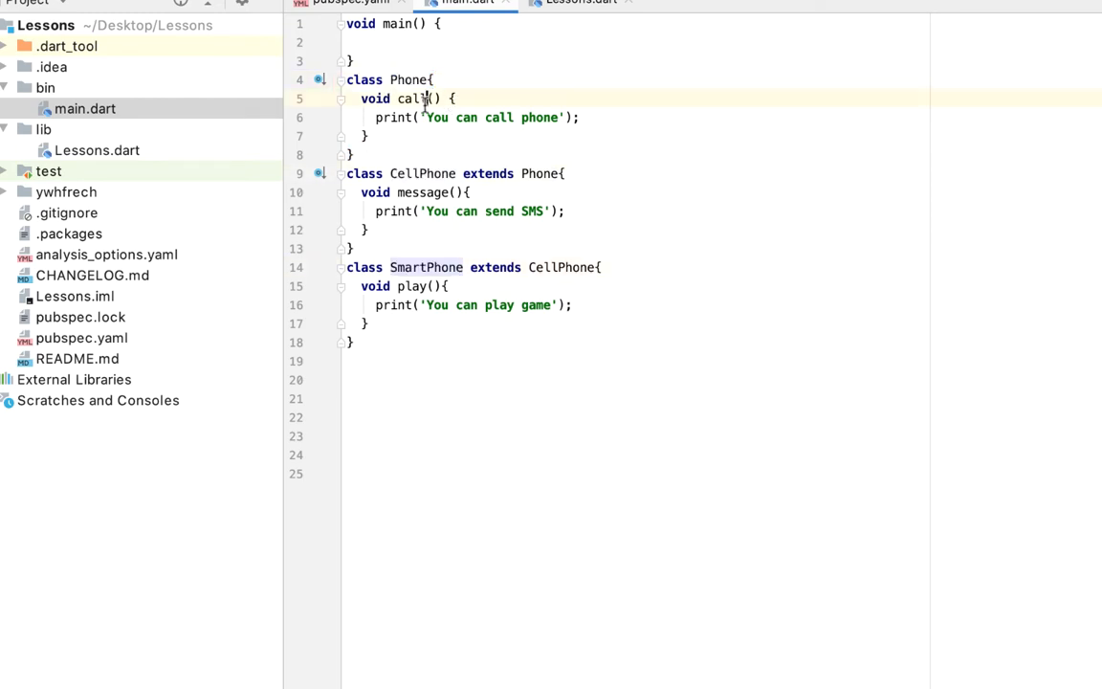
pyautogui.doubleClick(423, 173)
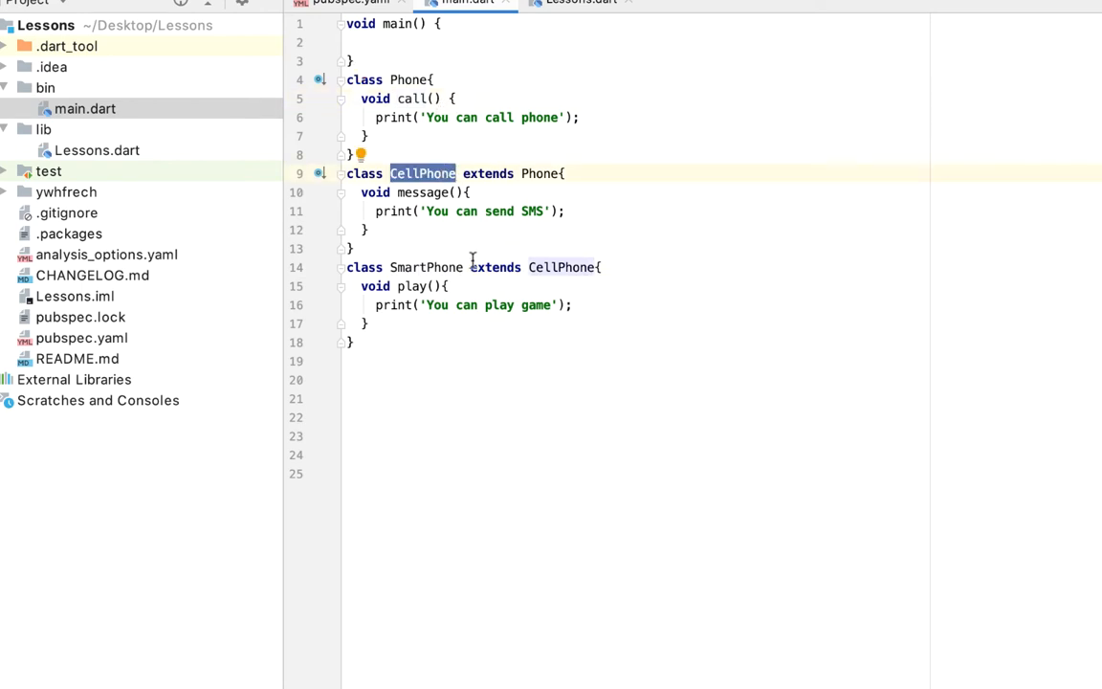
pyautogui.click(425, 248)
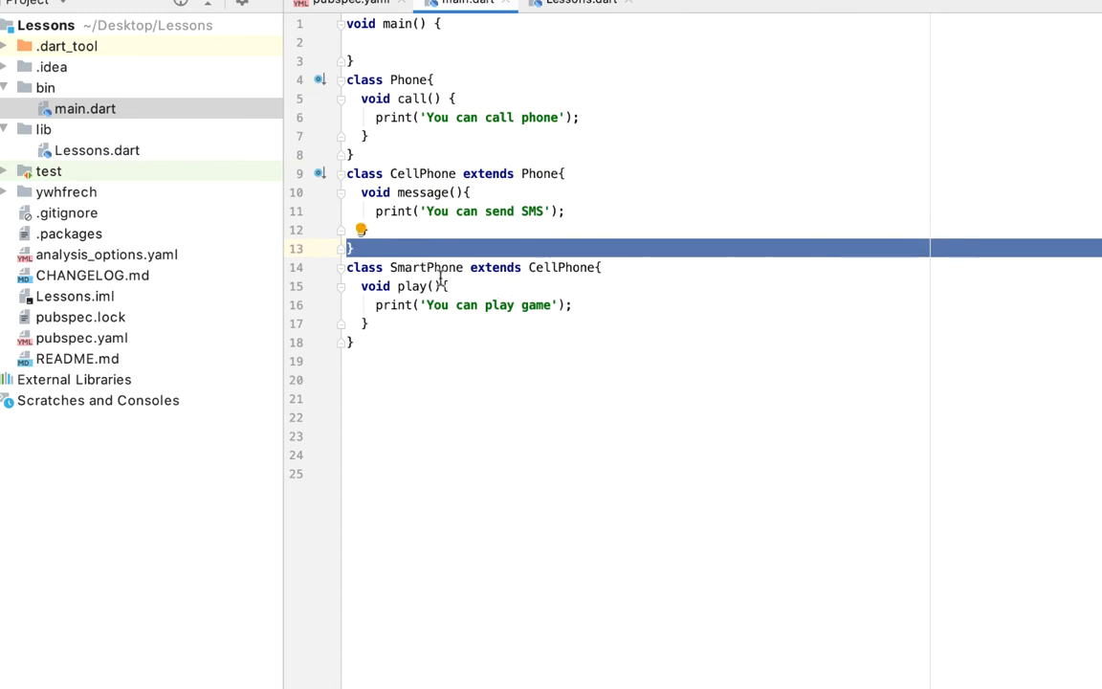
pyautogui.moveTo(458, 88)
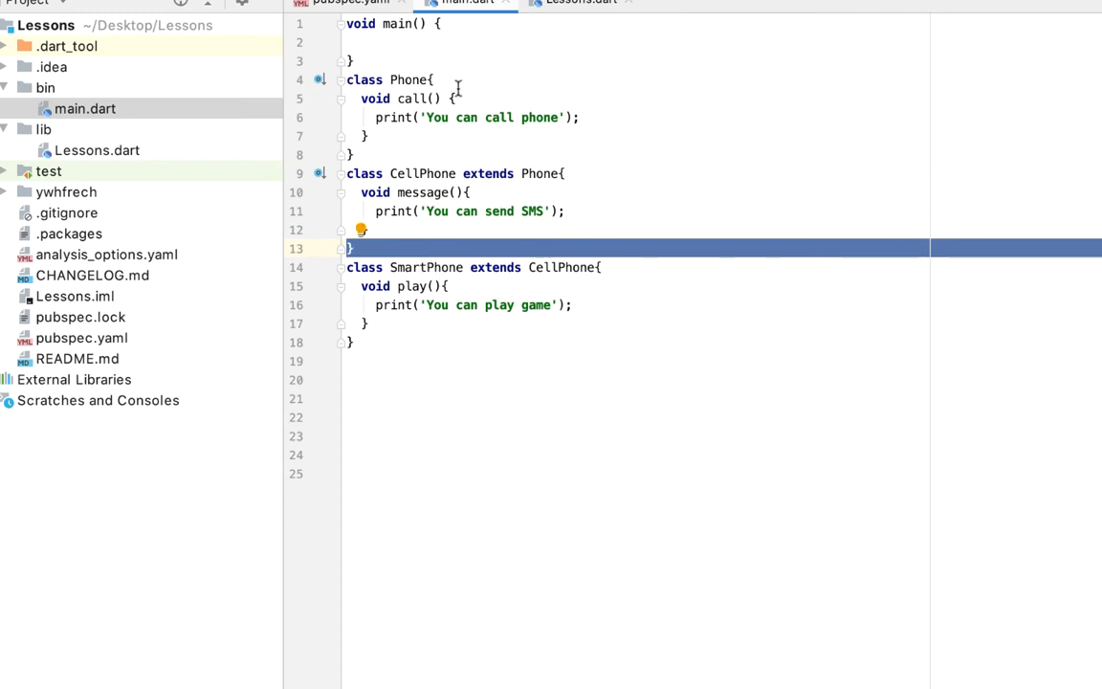
# Add a Phone() constructor printing 'This is phone constructor' above call()
pyautogui.press('enter')
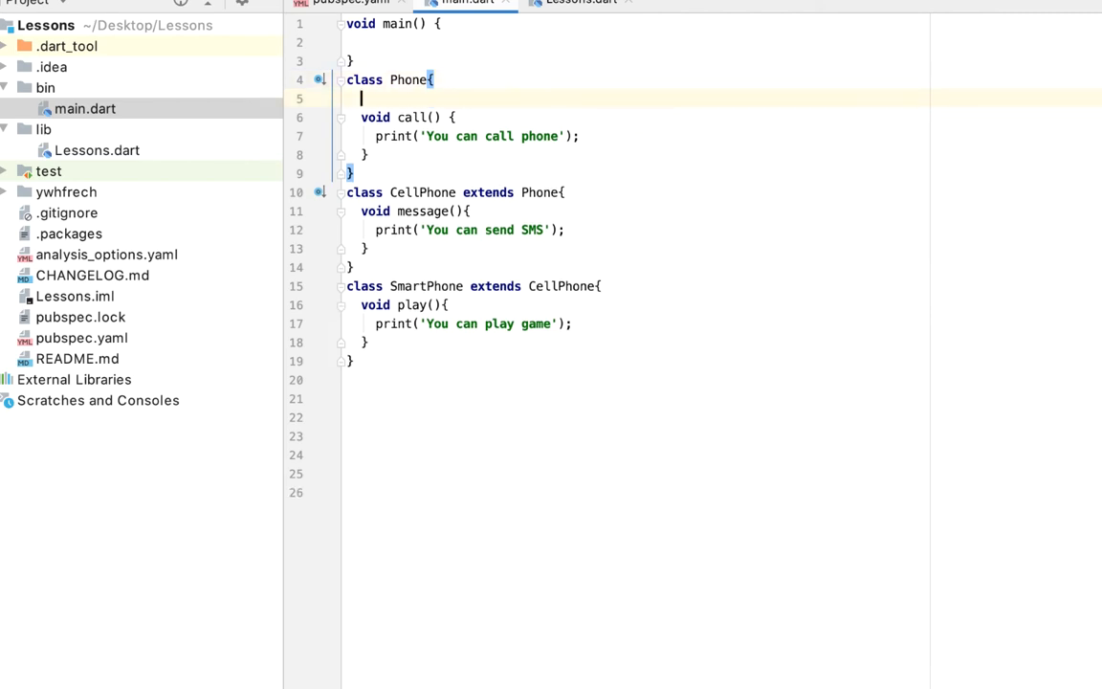
pyautogui.write('Phone(){')
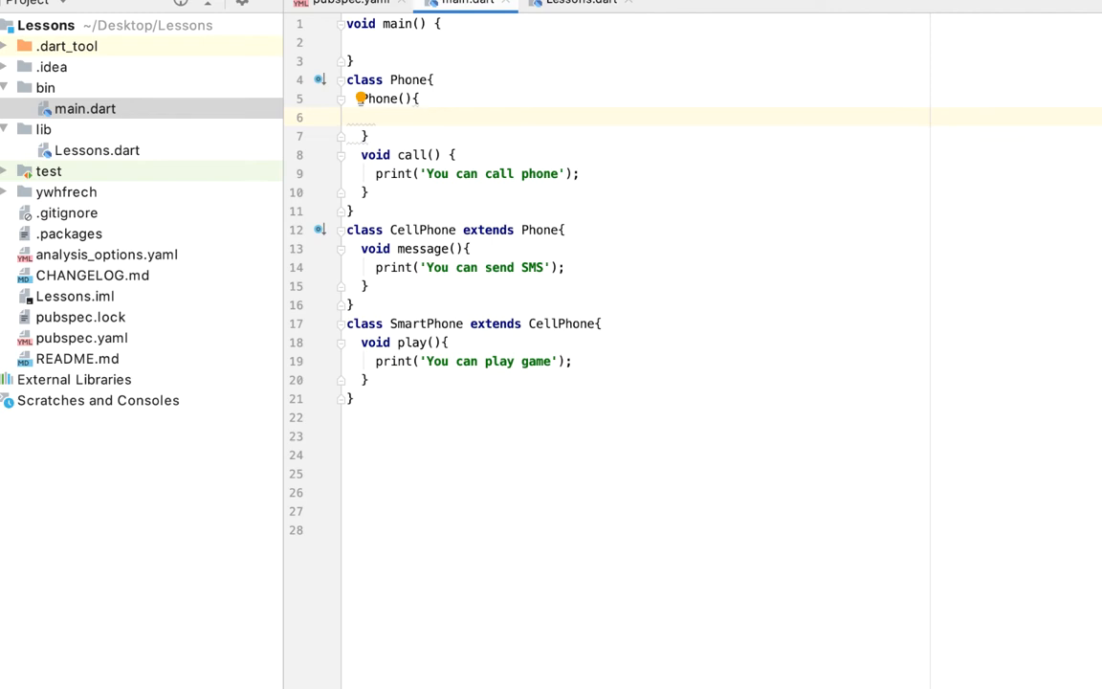
pyautogui.write("print('")
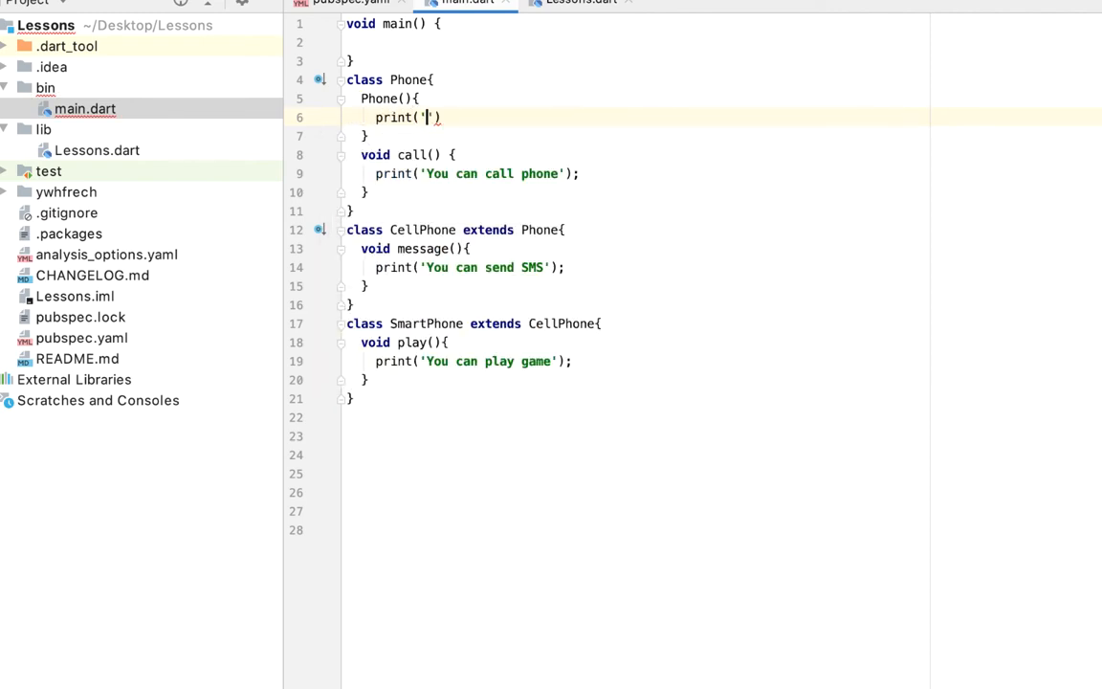
pyautogui.write('This is ph')
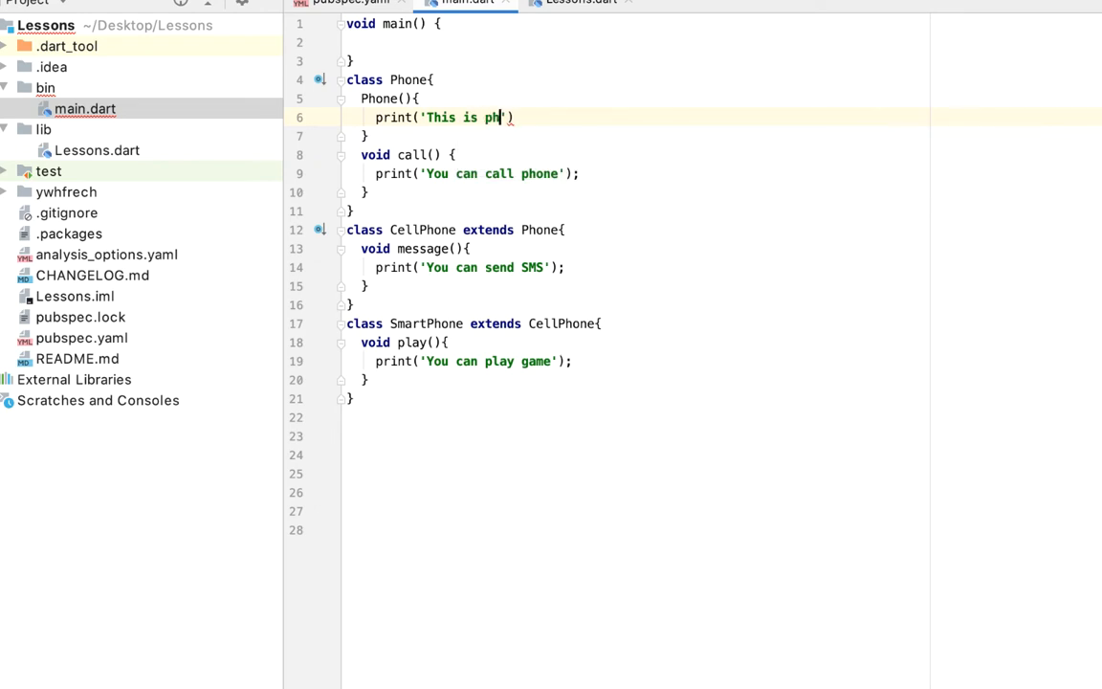
pyautogui.write('one constru')
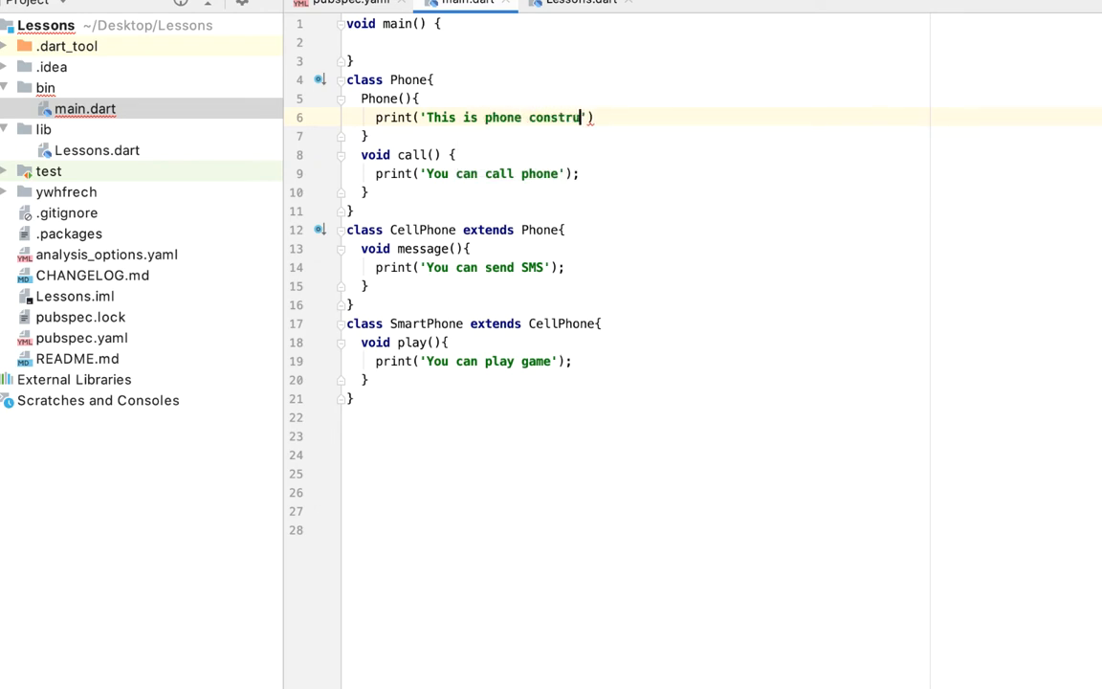
pyautogui.write("ctor');")
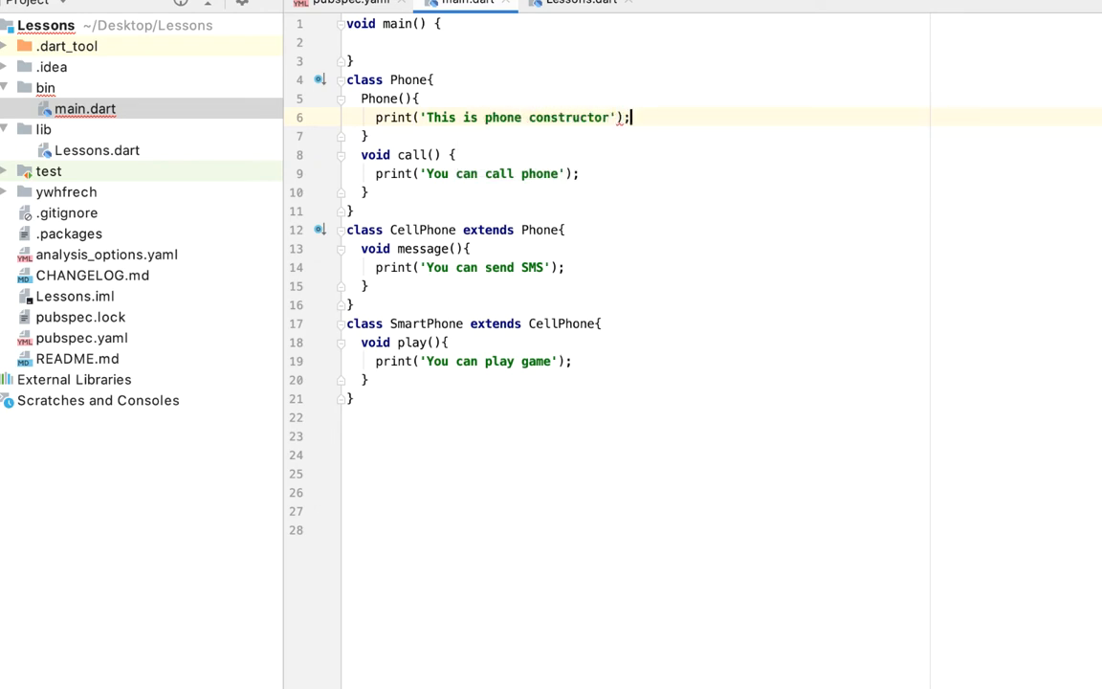
pyautogui.click(568, 230)
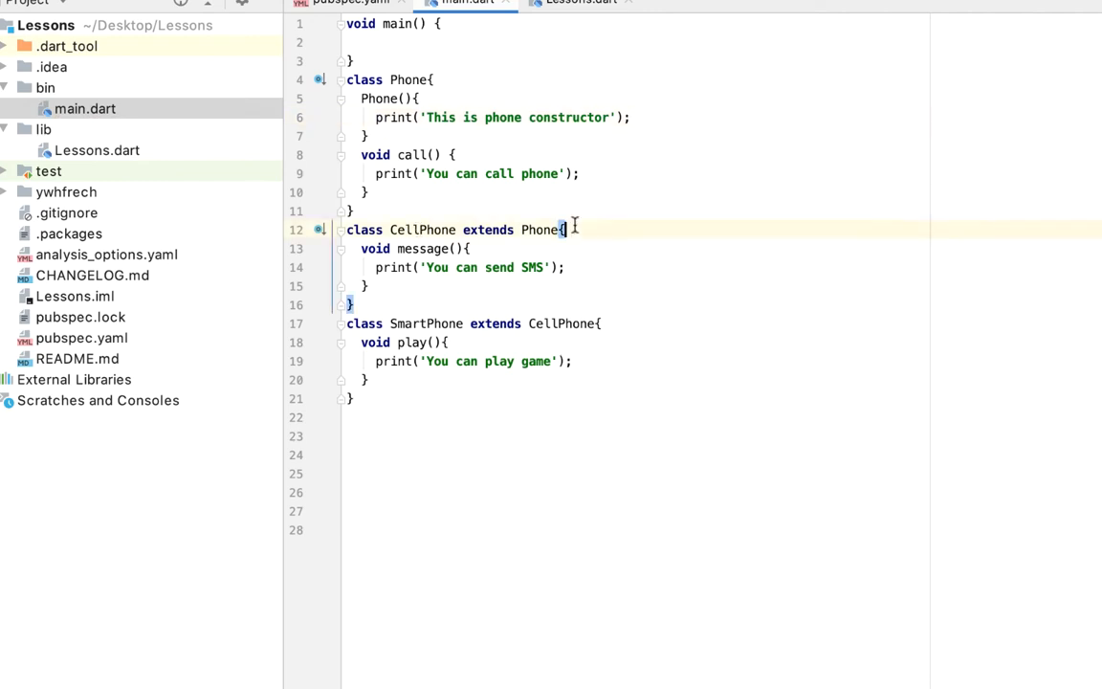
# Add a CellPhone() constructor printing 'This is cell phone constructor'
pyautogui.write('CellPhone')
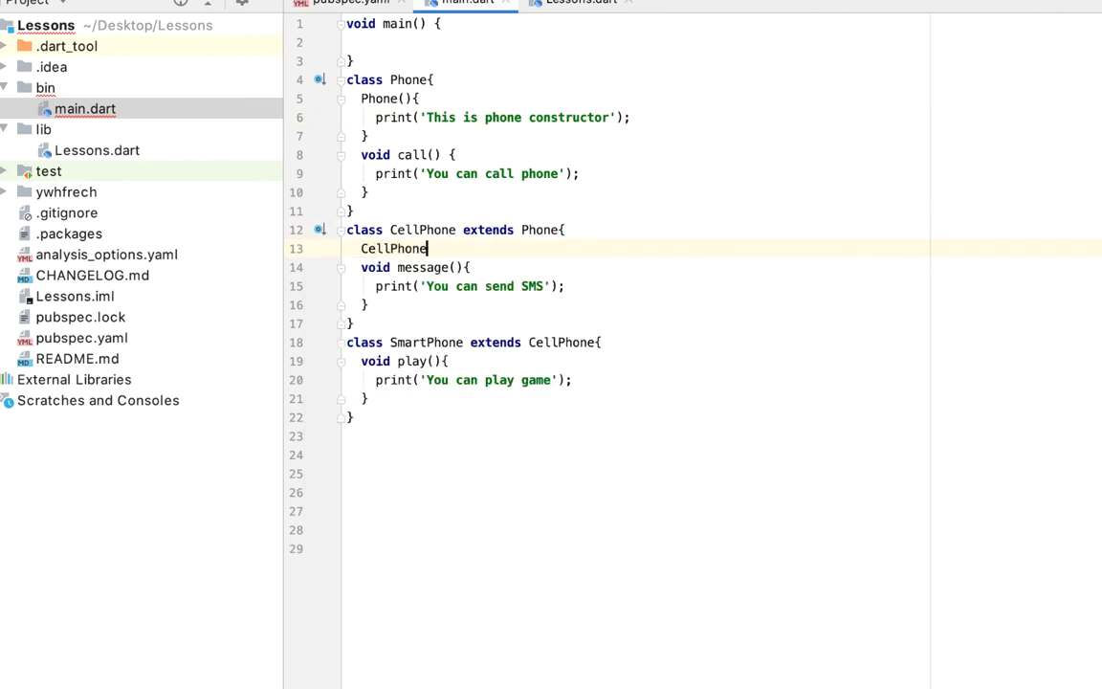
pyautogui.write('(){')
pyautogui.write("print('This ")
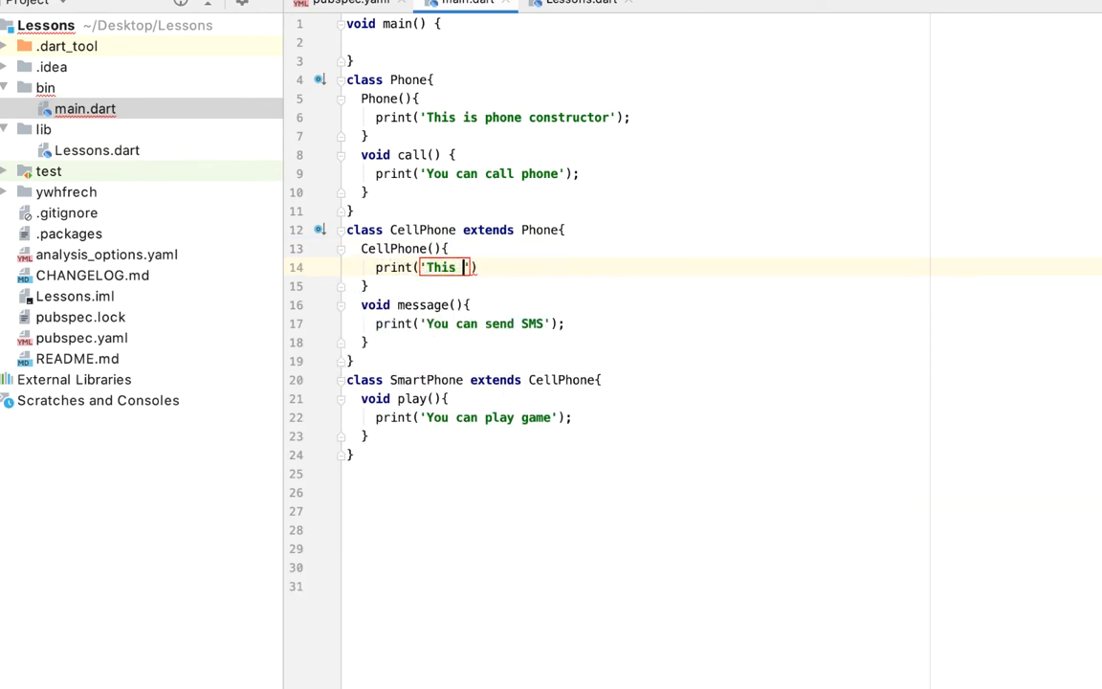
pyautogui.write('is cell phone con')
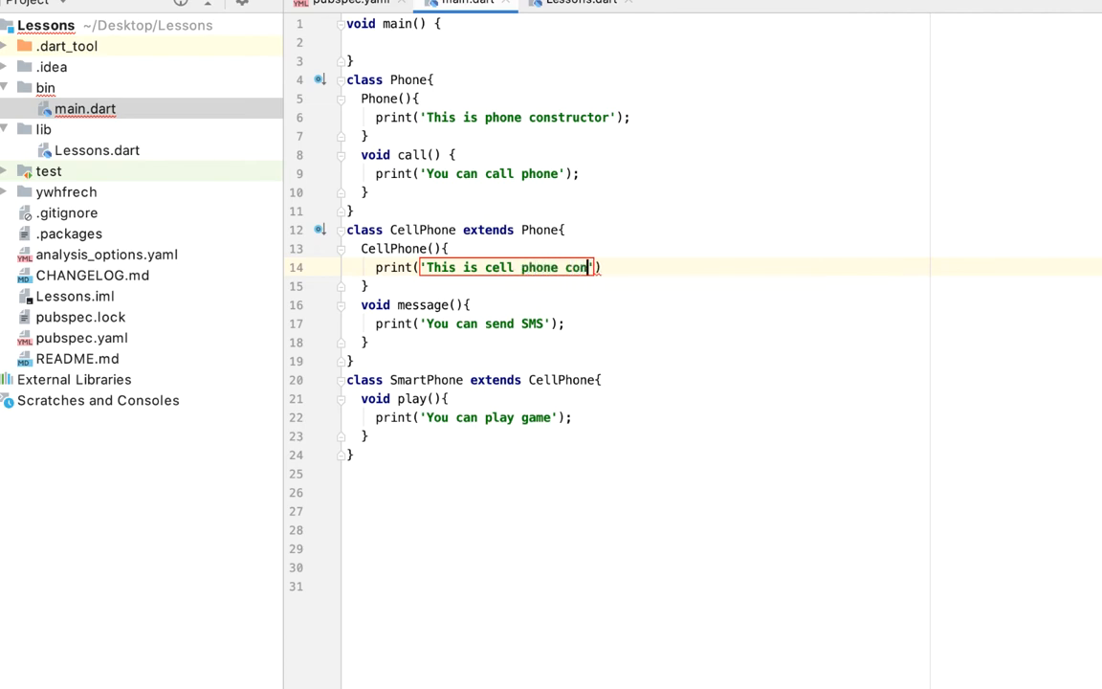
pyautogui.write('structor')
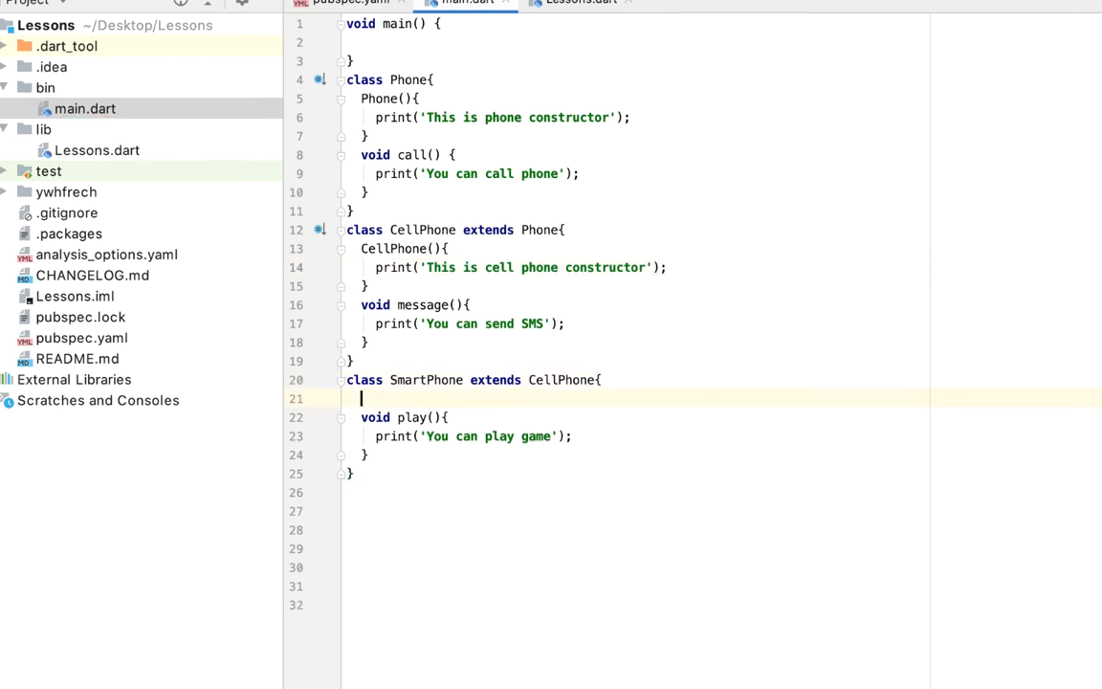
# Add a SmartPhone() constructor printing 'This is smart phone constructor'
pyautogui.write('SmartPhone()')
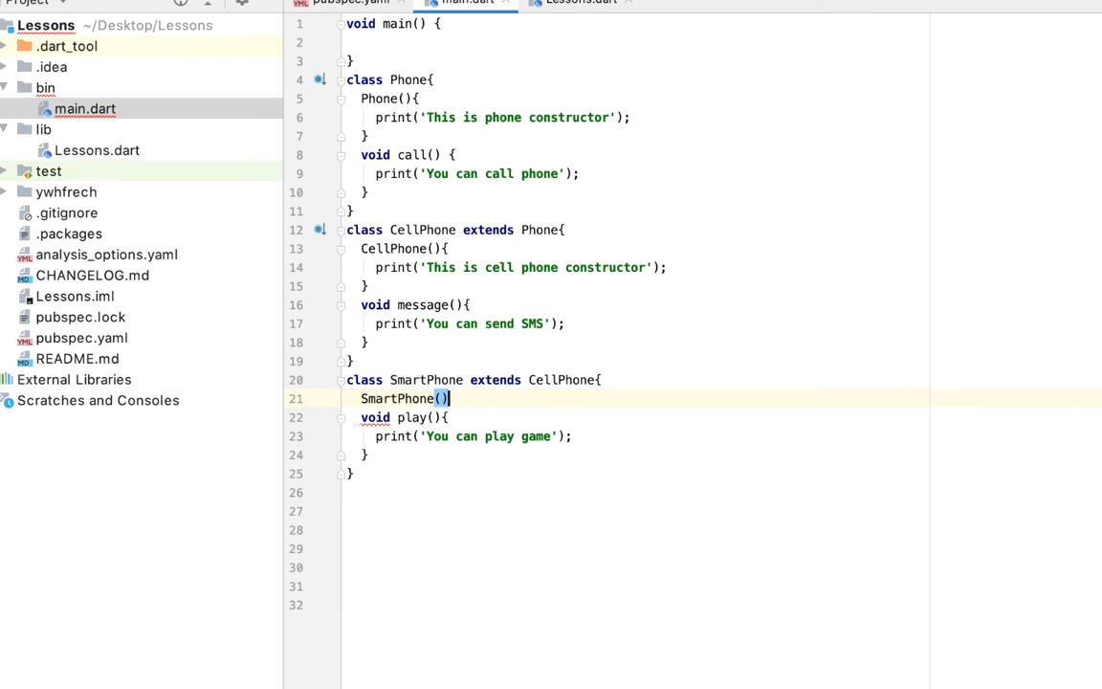
pyautogui.write("print('This")
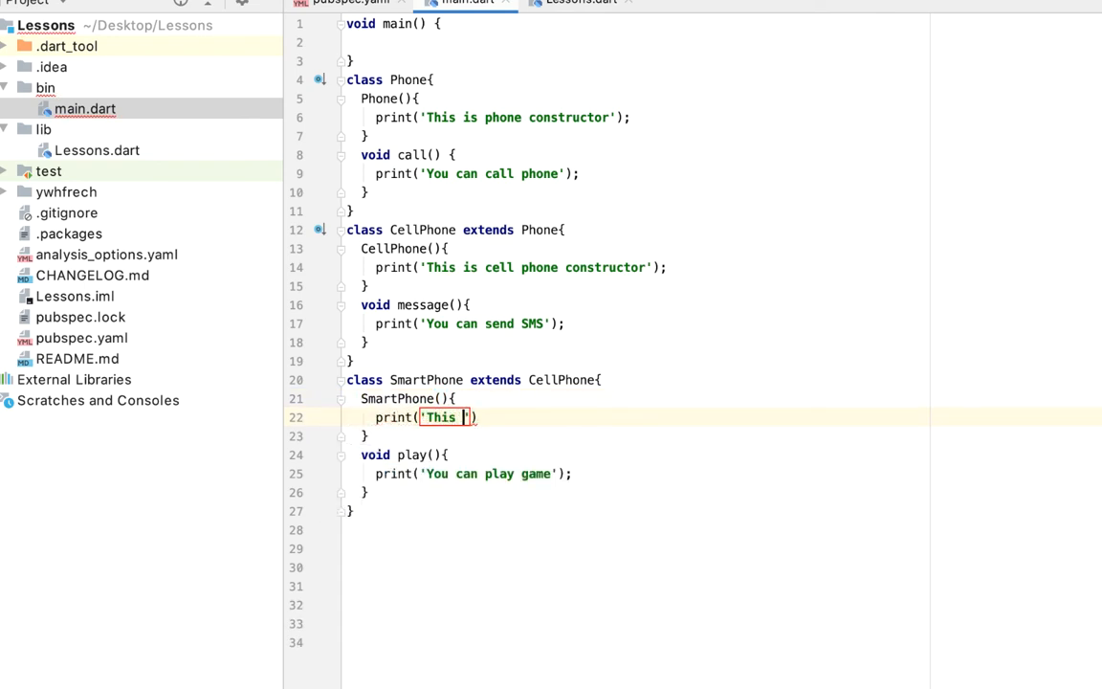
pyautogui.write('is smart phone construc')
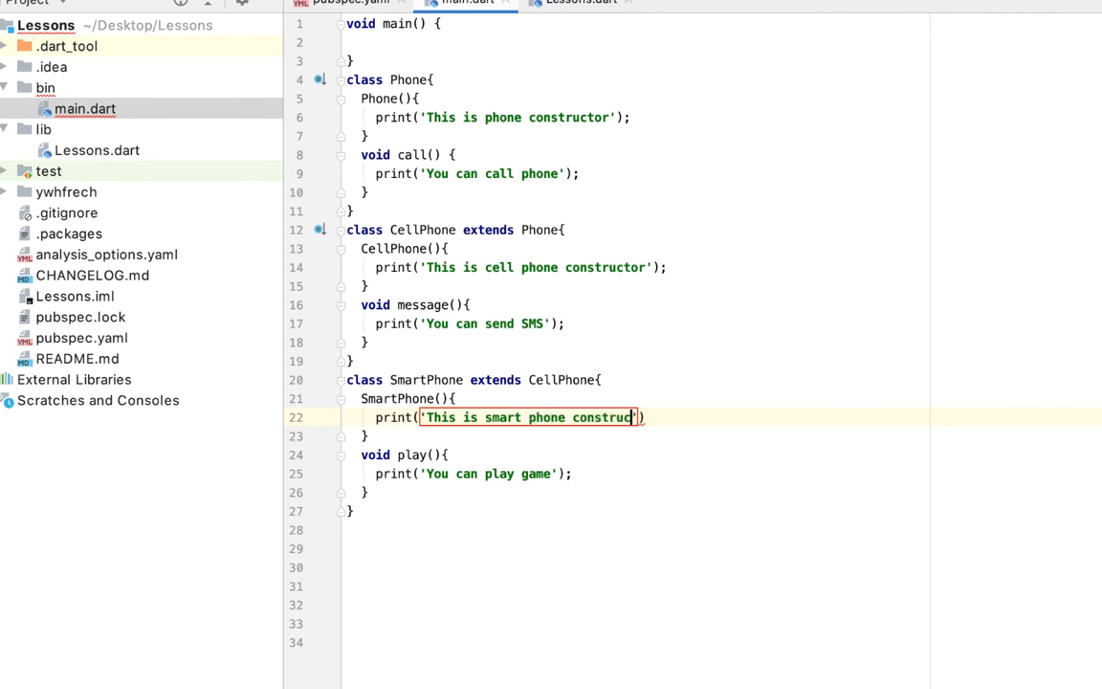
pyautogui.write("tor');")
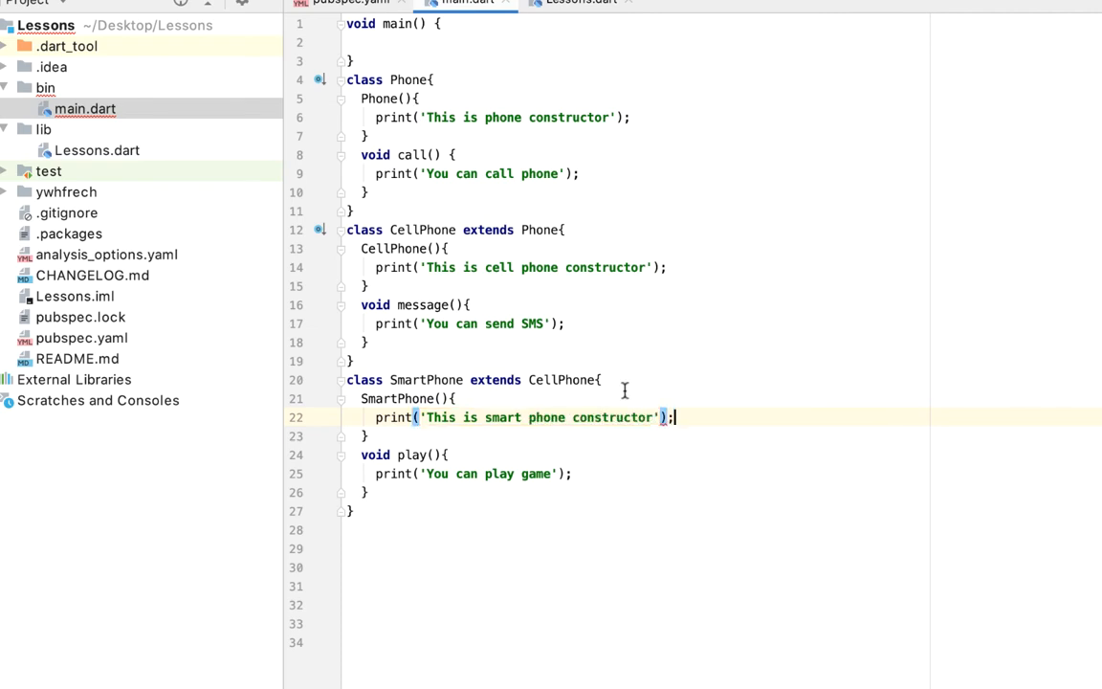
pyautogui.click(426, 380)
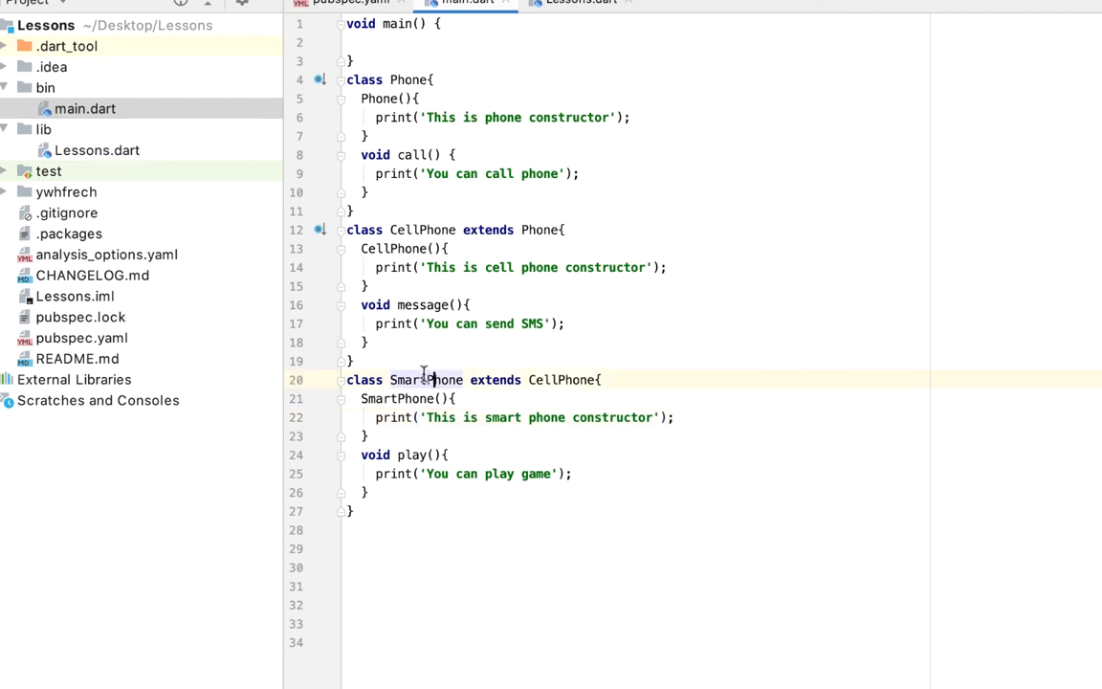
pyautogui.click(381, 42)
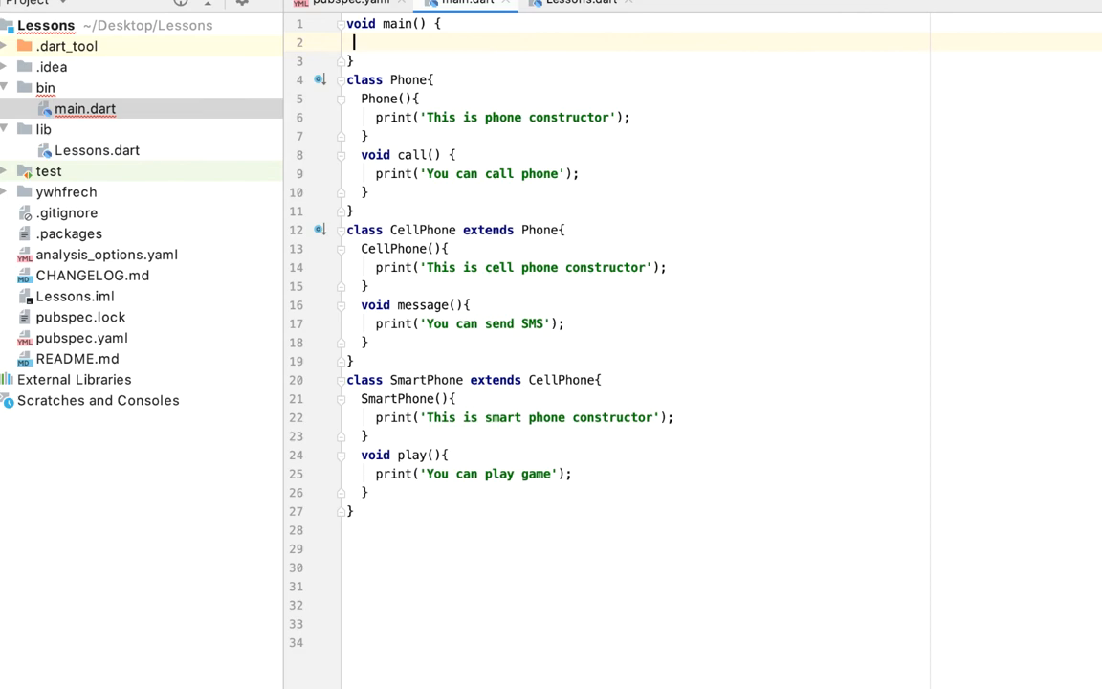
# Create SmartPhone smartPhone = SmartPhone(); in main, run it, and review the constructor output
pyautogui.write('SmartPhone smartPhone')
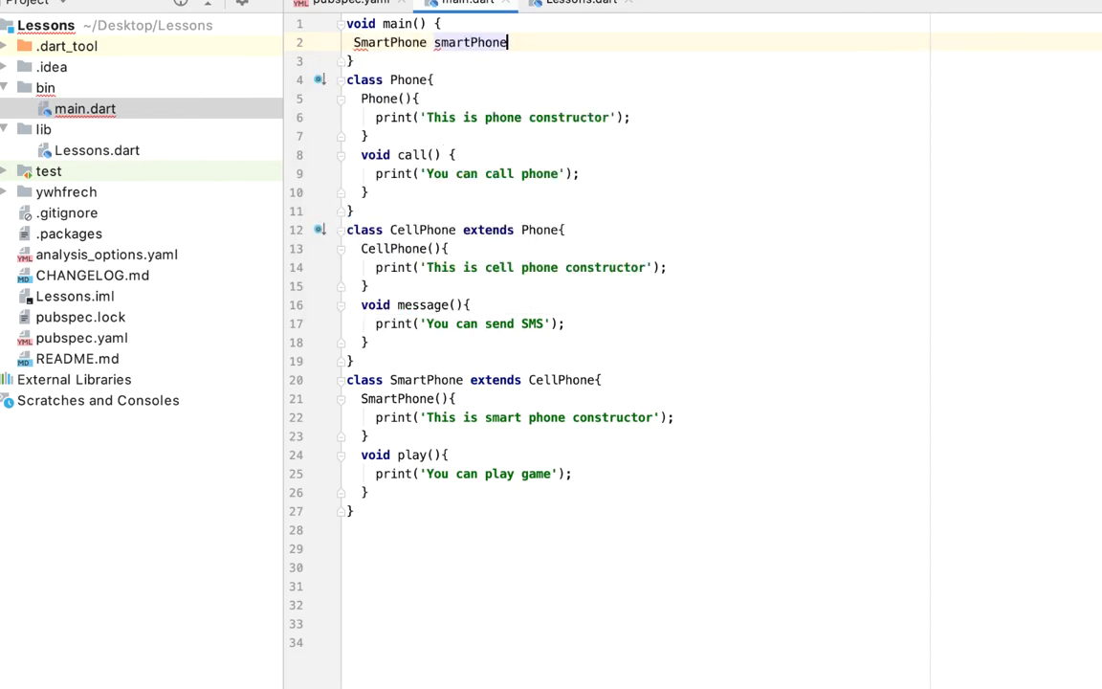
pyautogui.write('= S')
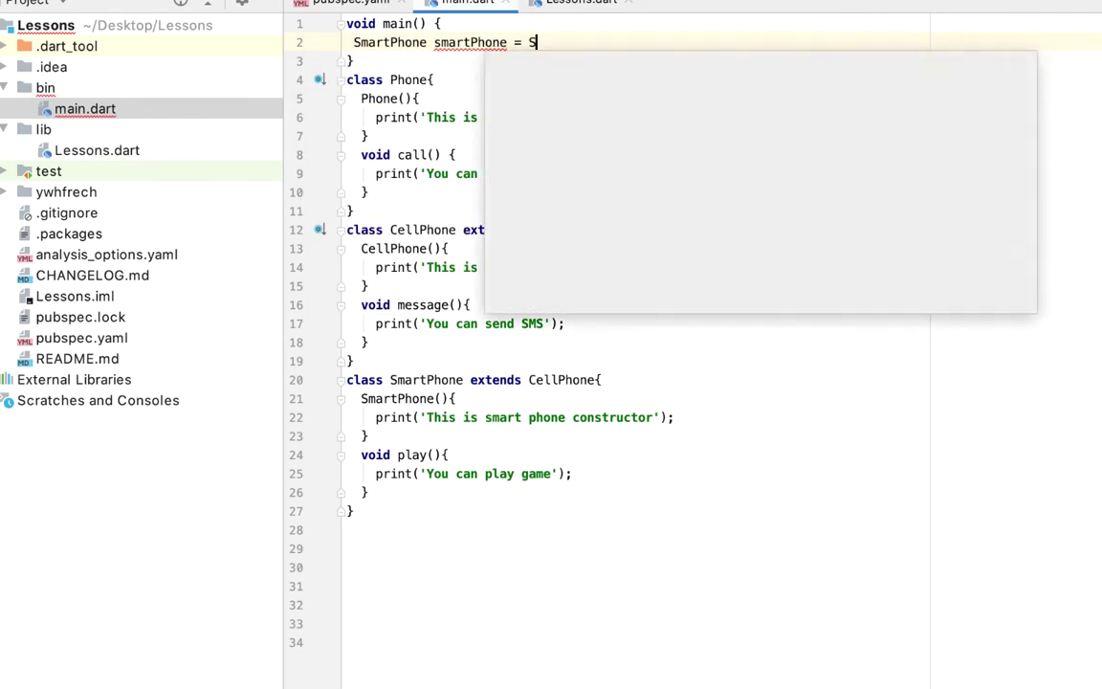
pyautogui.write('martPhone();')
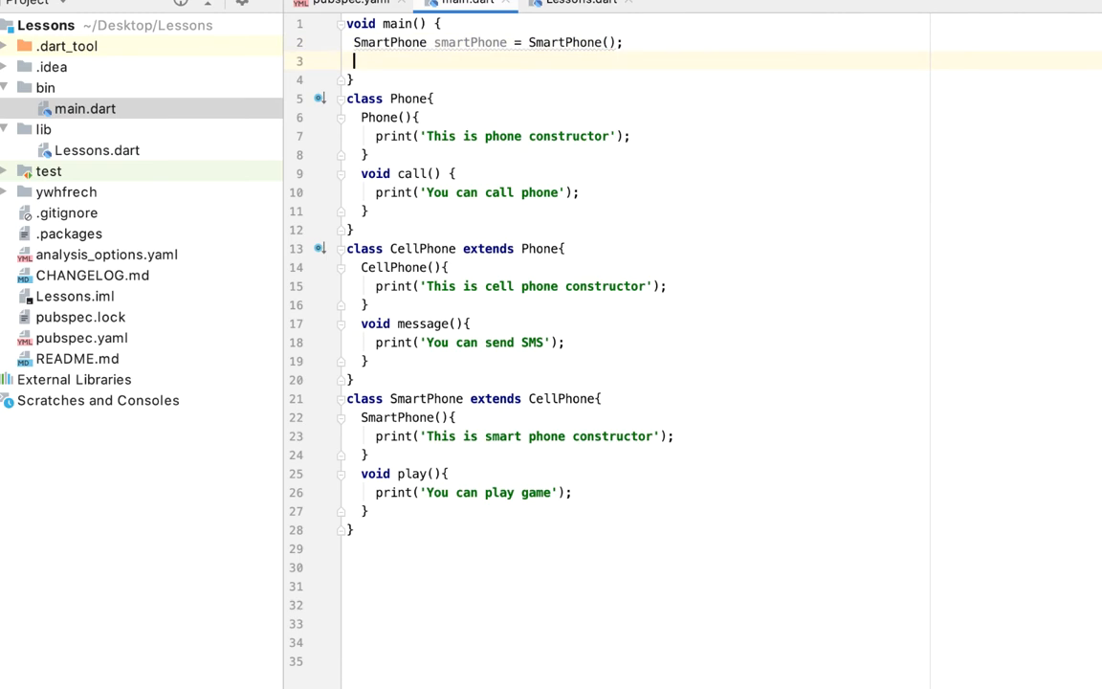
pyautogui.moveTo(442, 301)
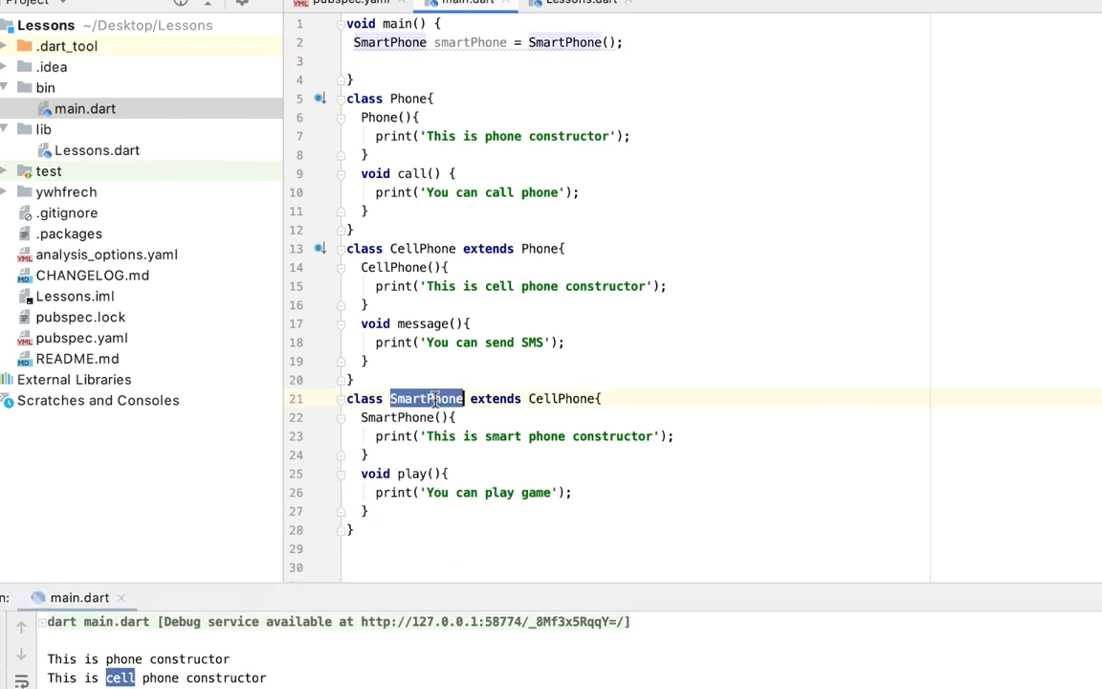
pyautogui.click(550, 399)
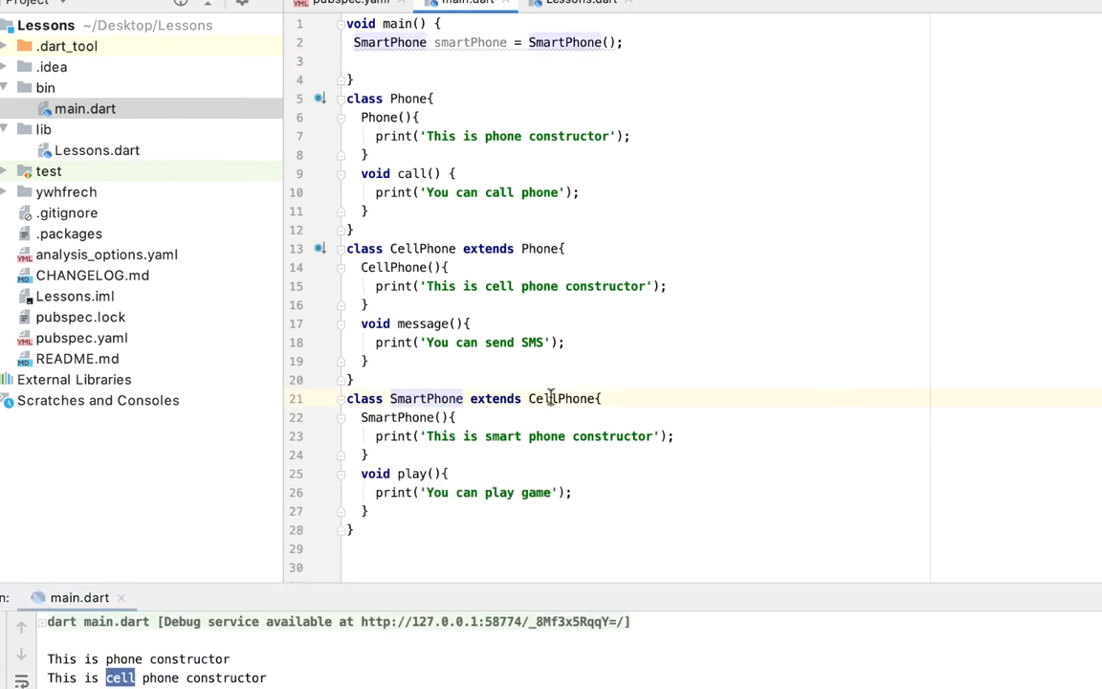
pyautogui.doubleClick(423, 249)
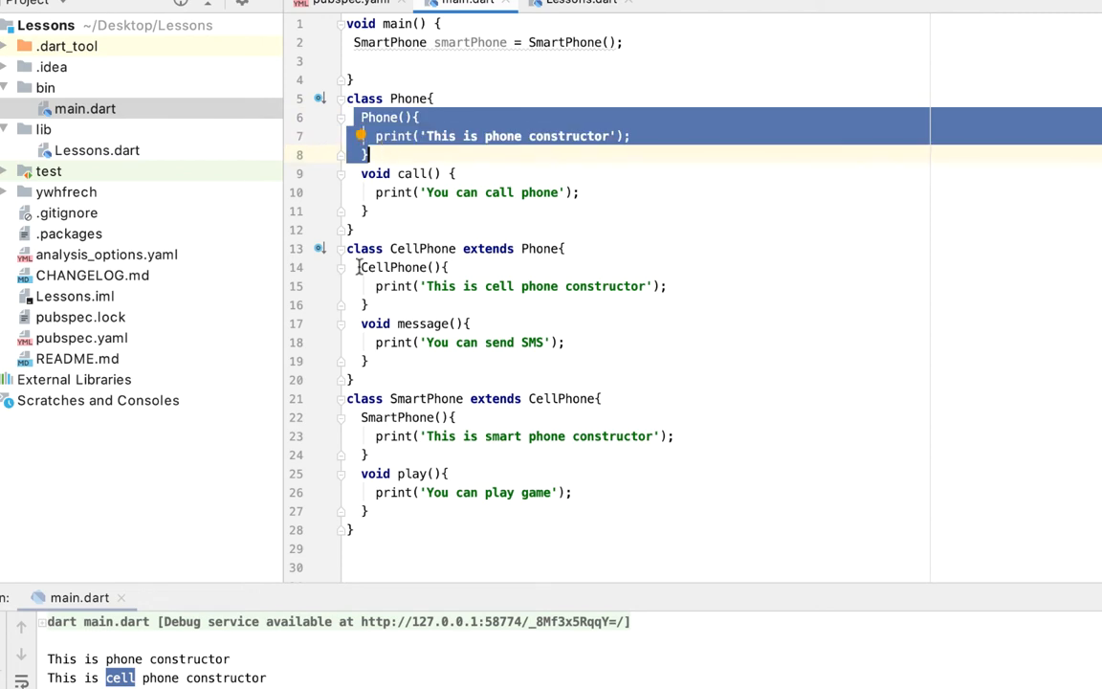
# Make CellPhone's constructor take String s and print(s); start an initializer on SmartPhone()
pyautogui.click(387, 299)
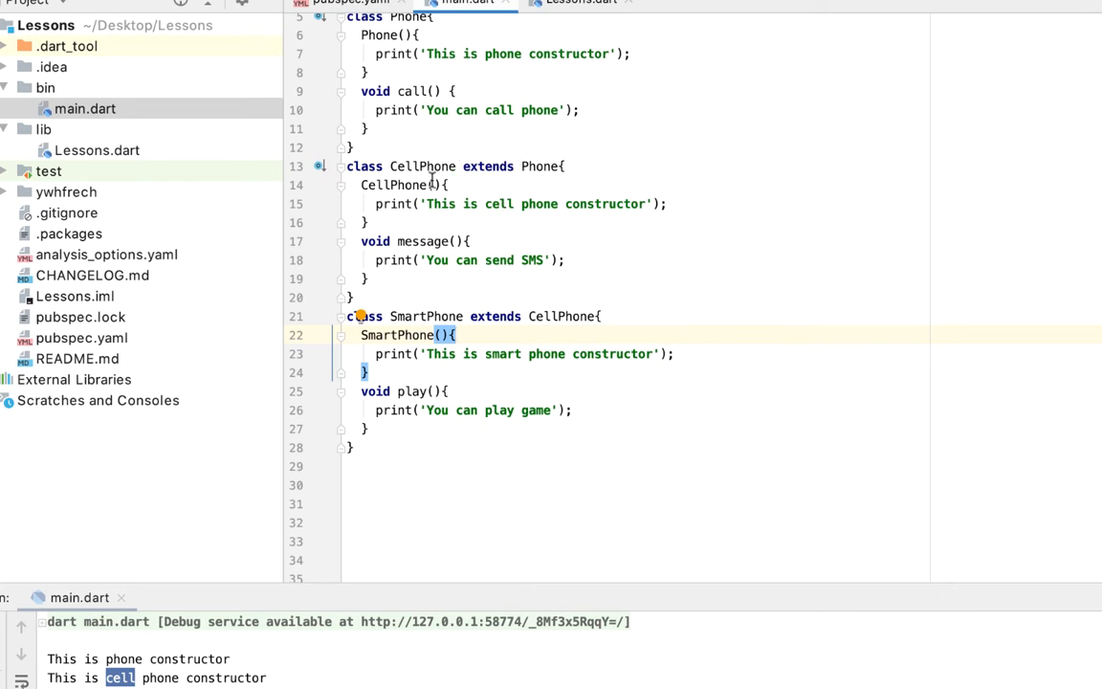
pyautogui.write('String s')
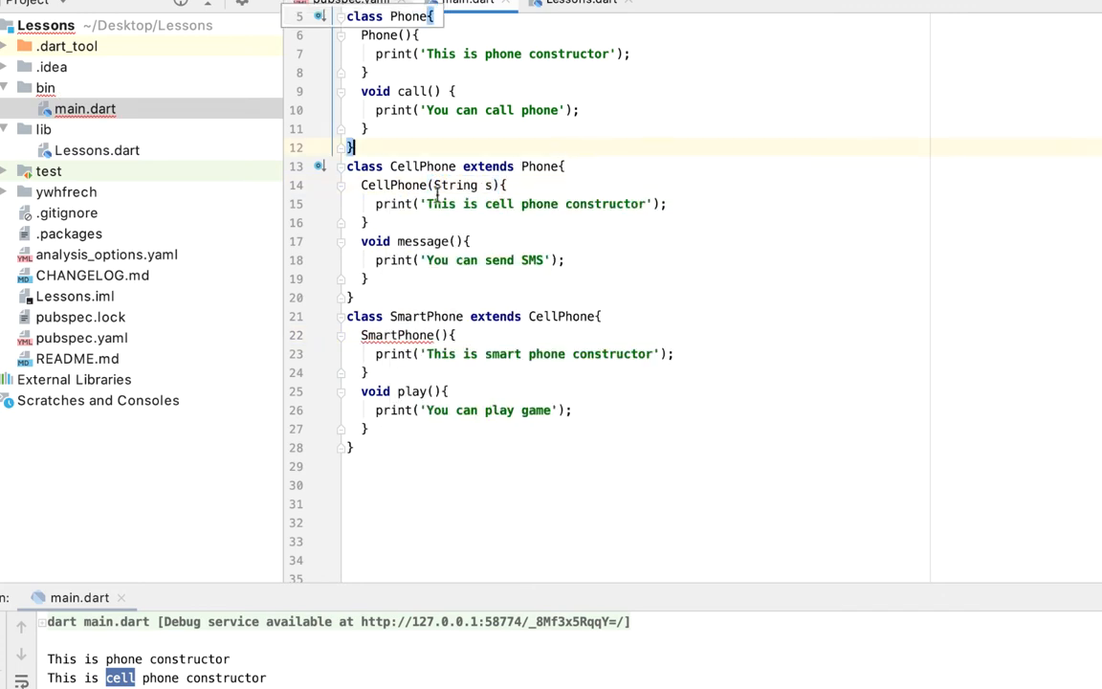
pyautogui.tripleClick(520, 204)
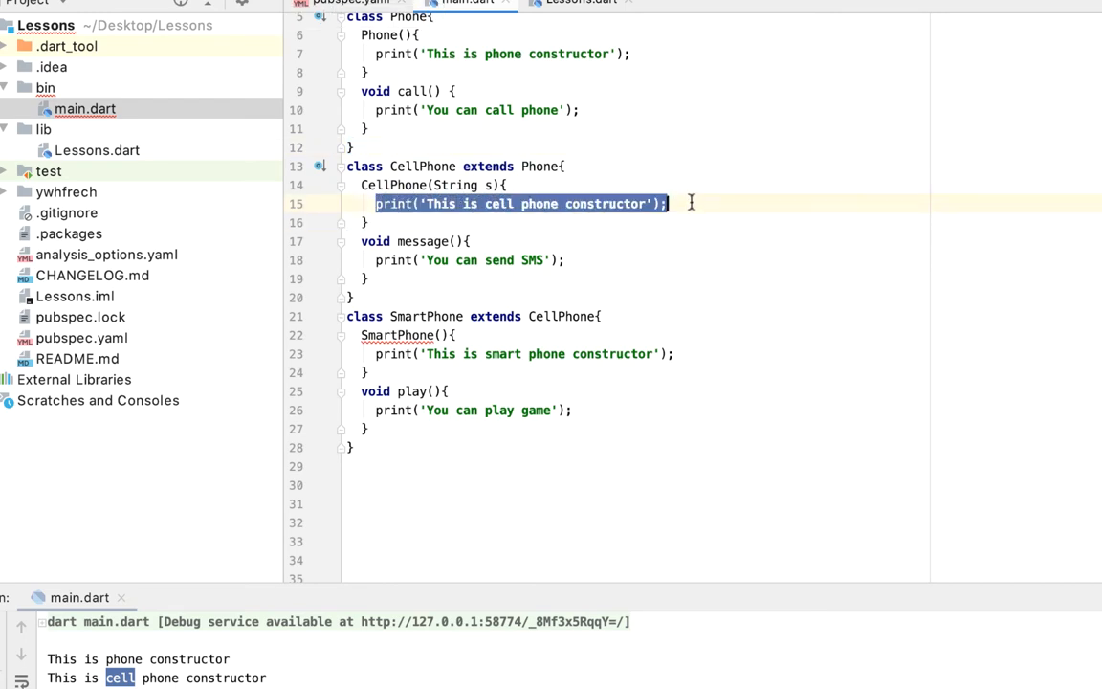
pyautogui.write('print(s);')
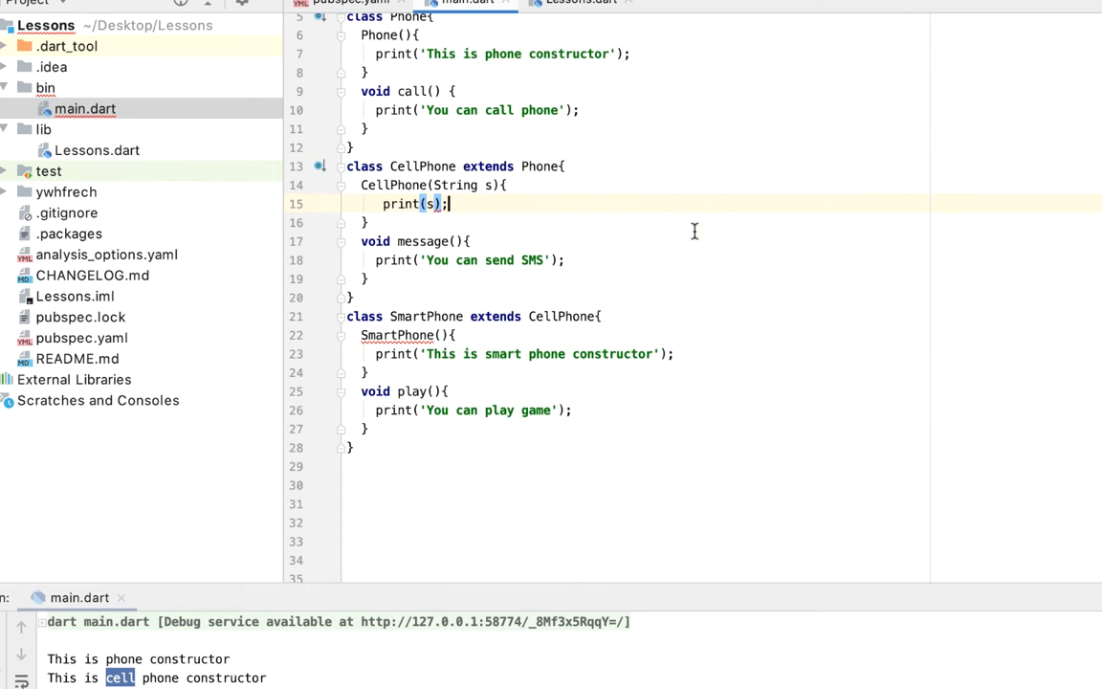
pyautogui.moveTo(483, 170)
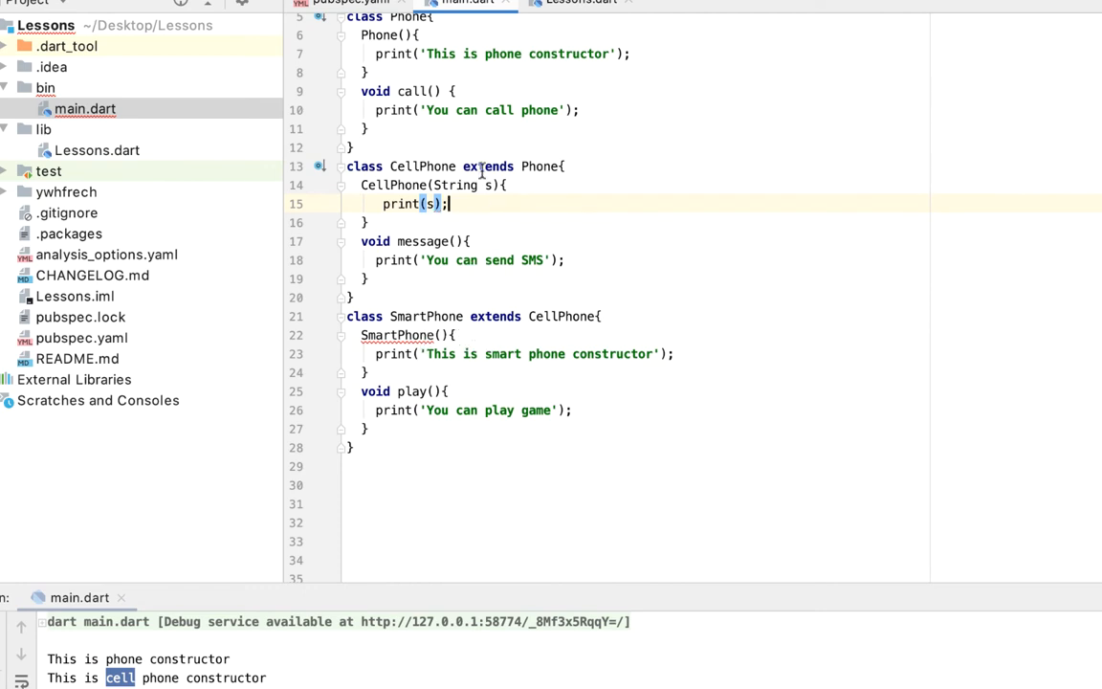
pyautogui.doubleClick(423, 165)
pyautogui.write(' :')
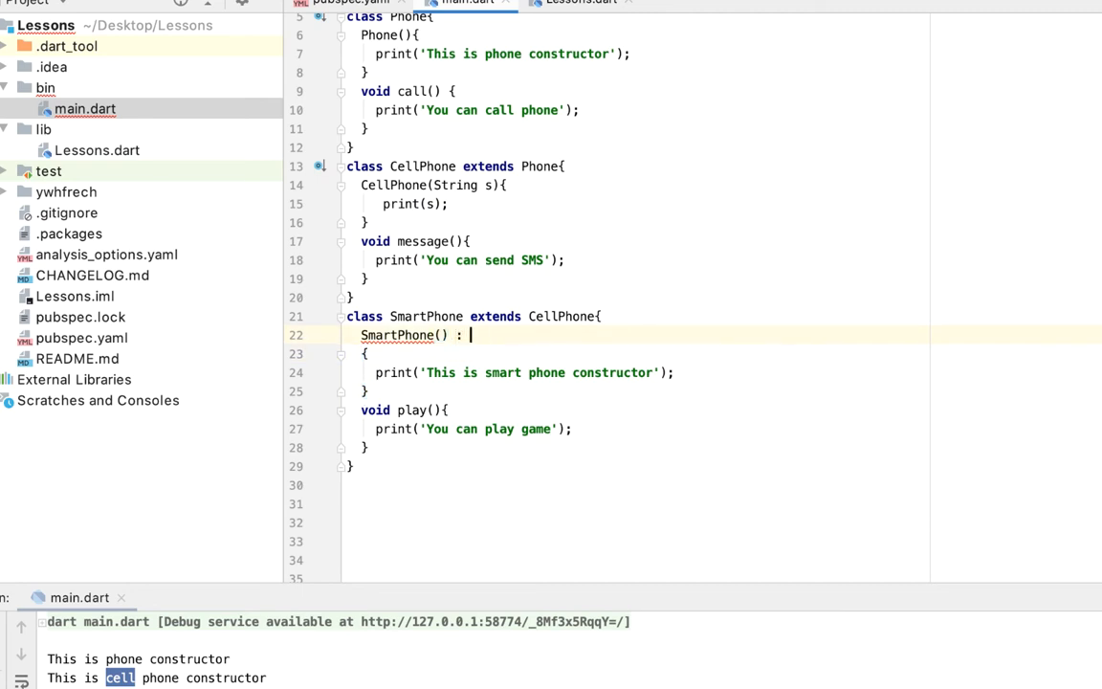
# Call super('This is my parameter') from SmartPhone's constructor and run main.dart
pyautogui.write('super()')
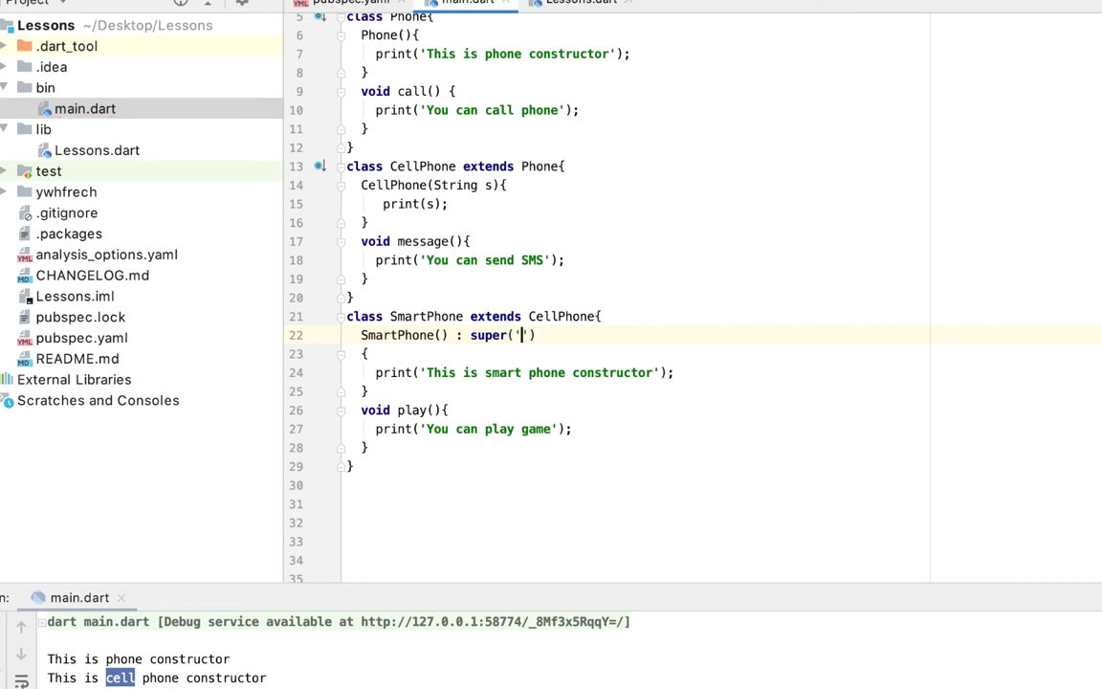
pyautogui.write('This is pa')
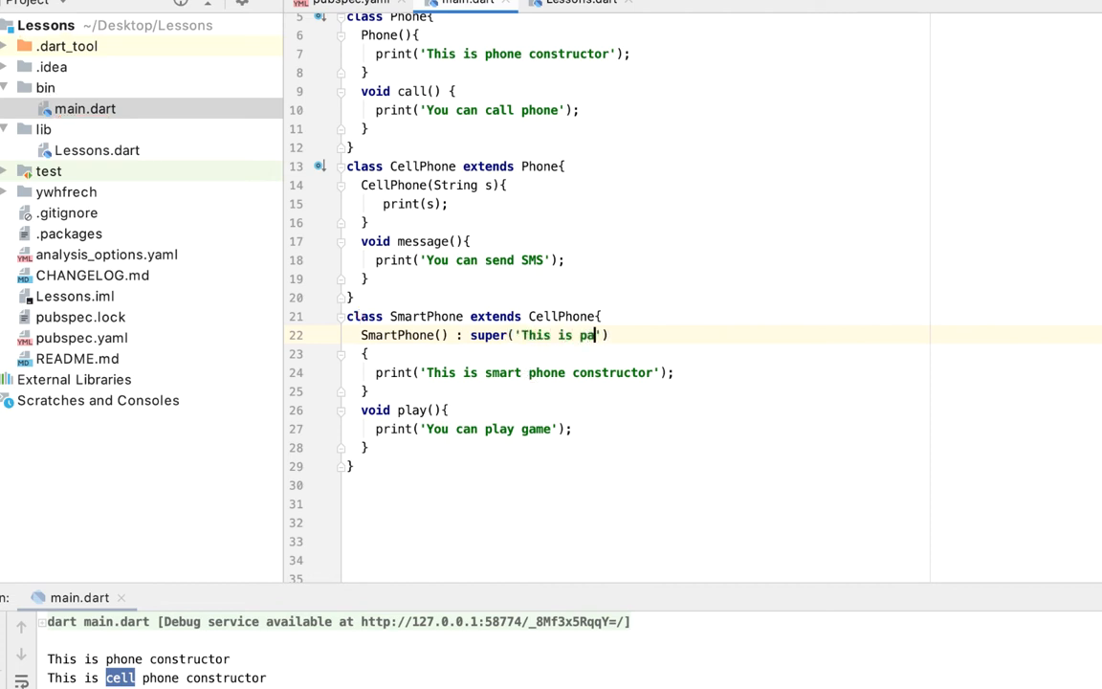
pyautogui.write('rameter')
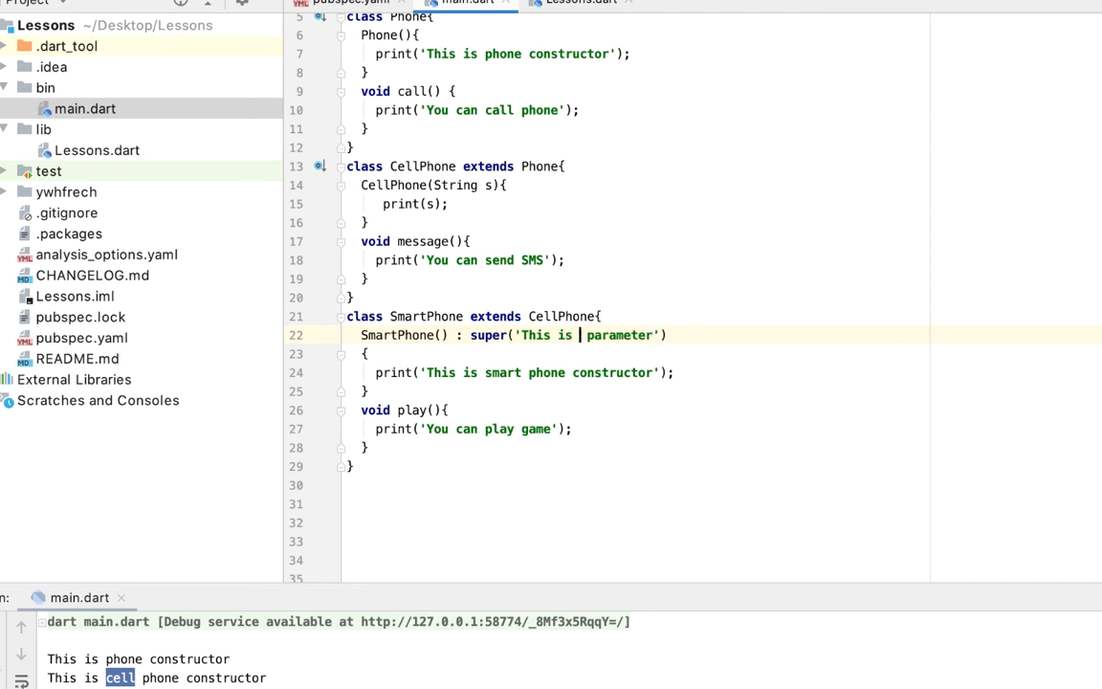
pyautogui.write('my')
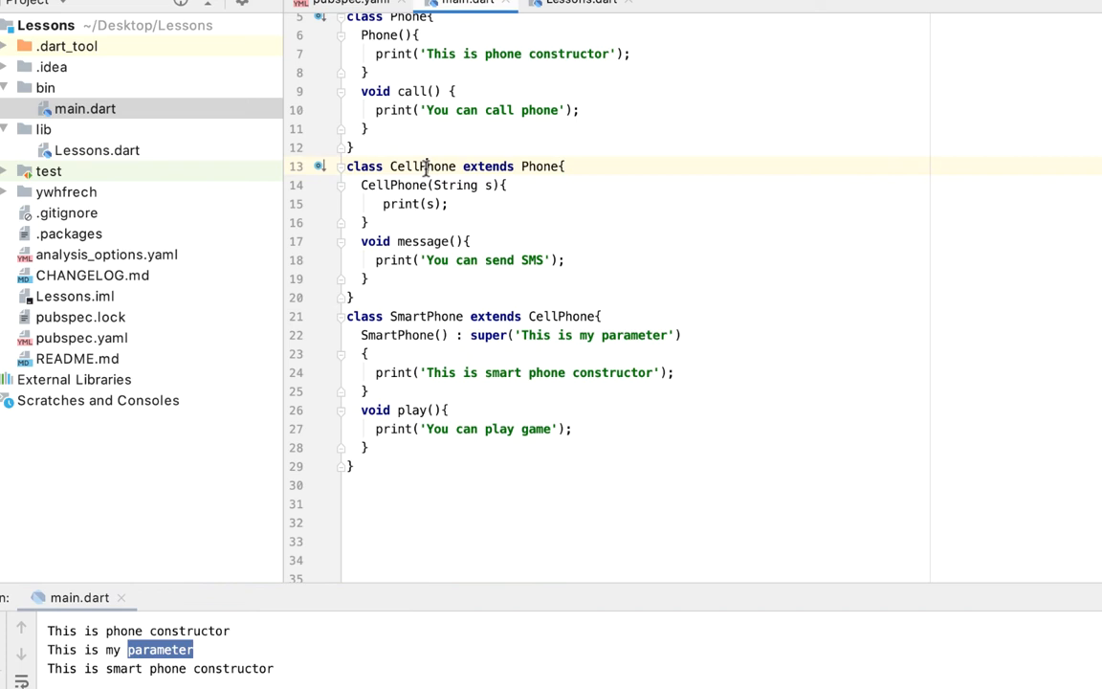
pyautogui.doubleClick(400, 203)
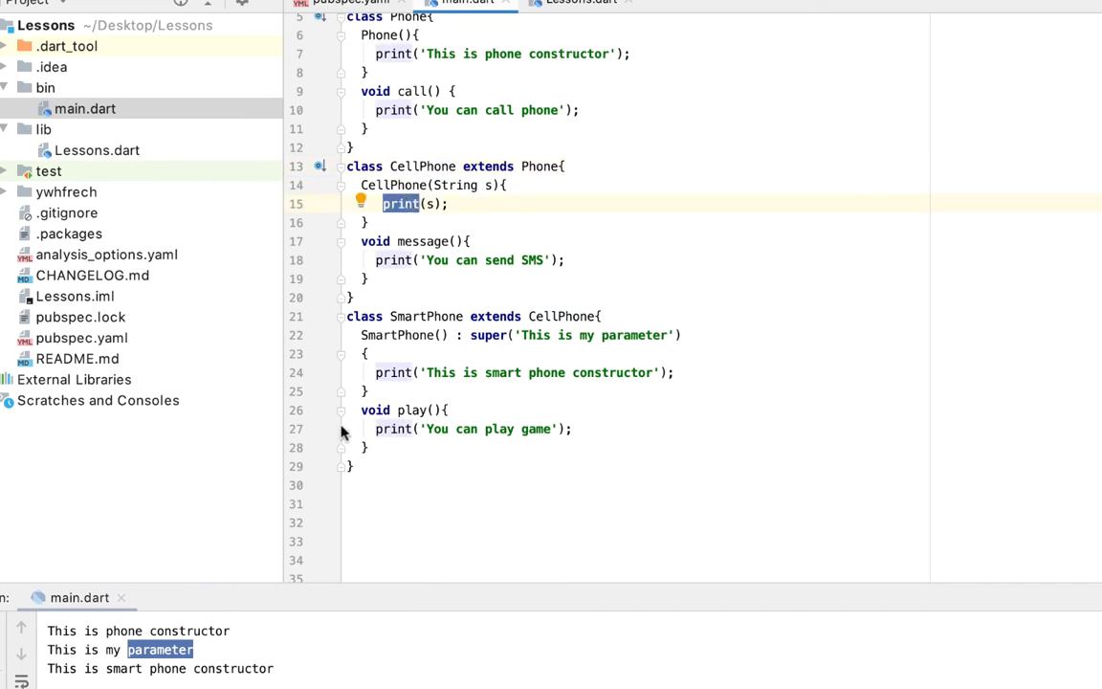
pyautogui.moveTo(497, 328)
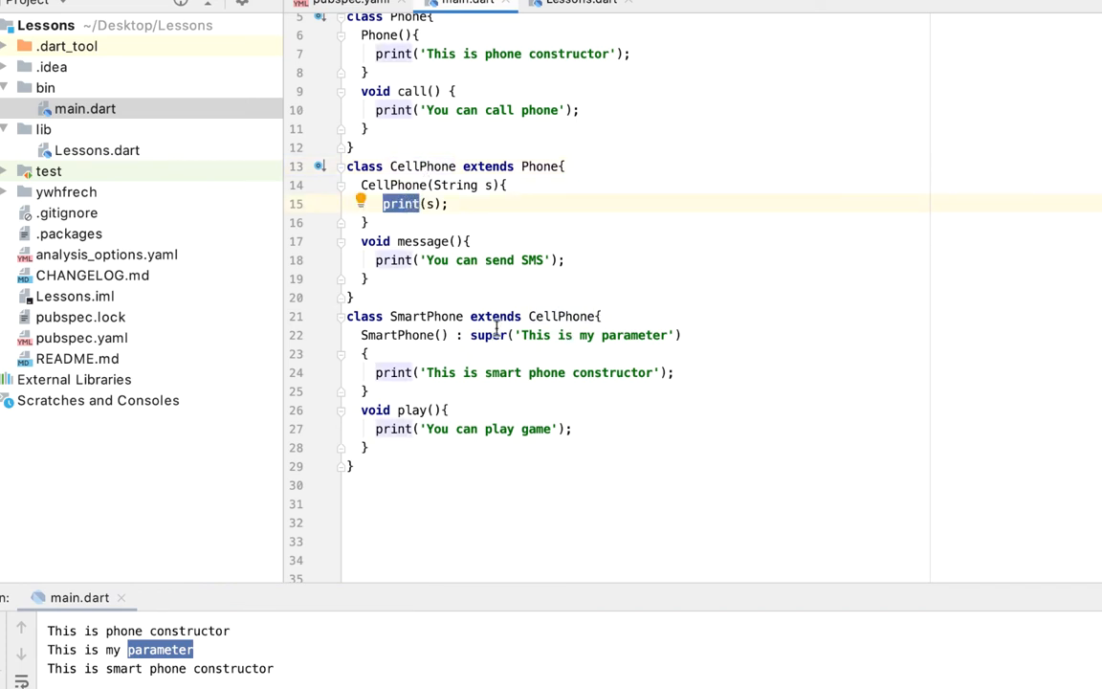
# Change SmartPhone's constructor to SmartPhone(String s) : super(s)
pyautogui.scroll(3)
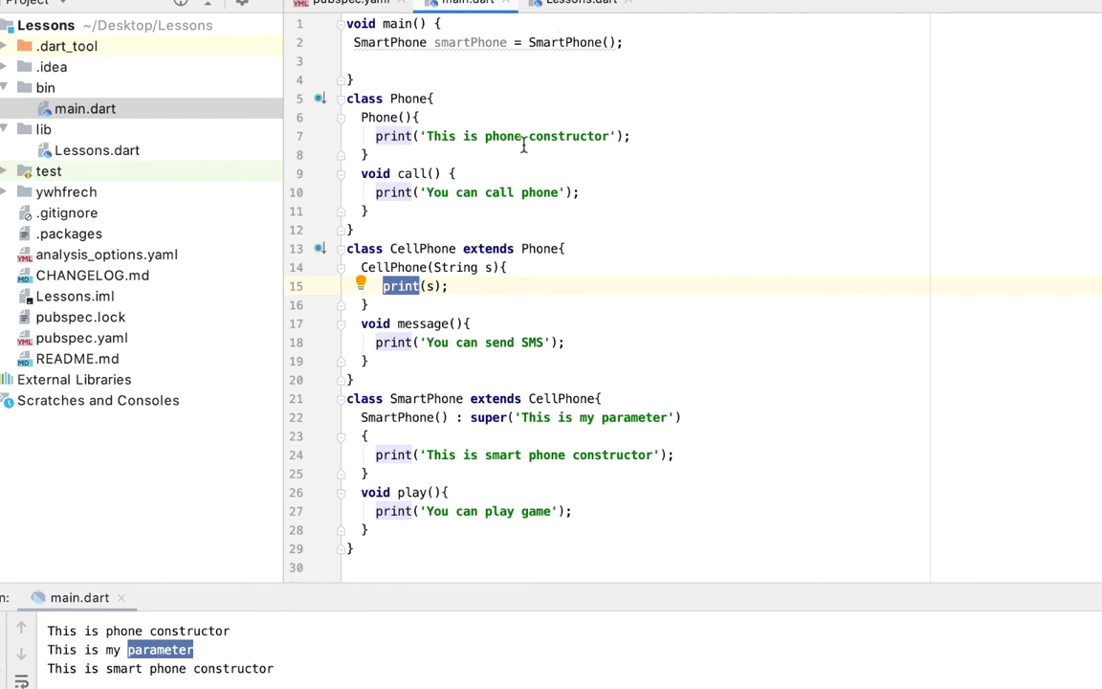
pyautogui.scroll(-3)
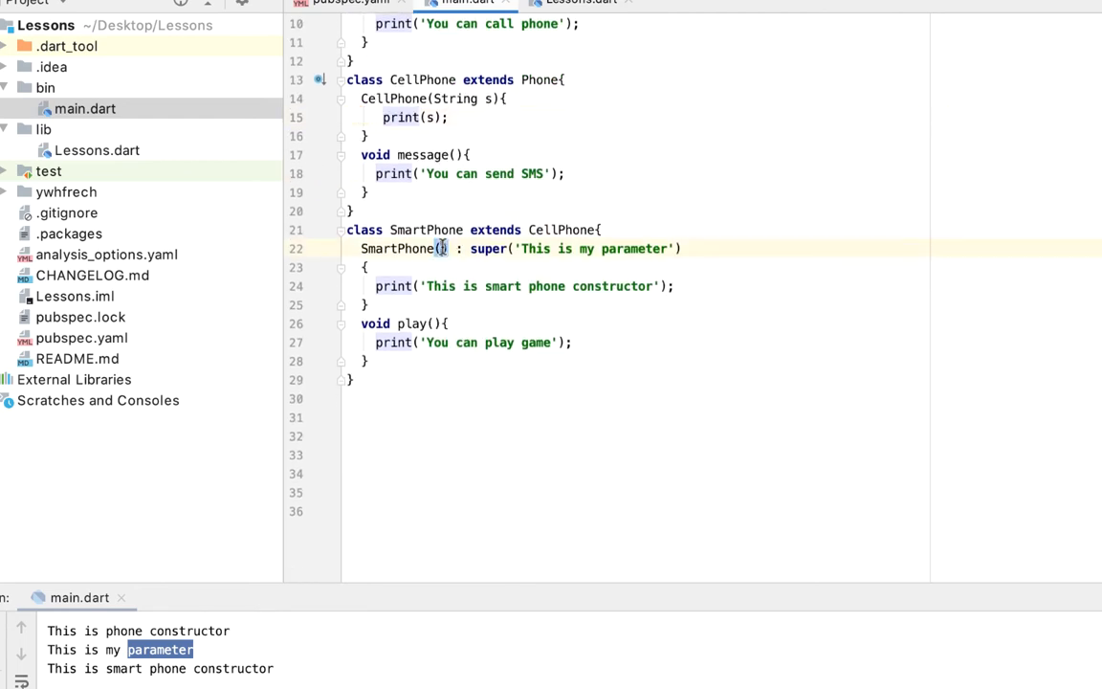
pyautogui.write('String s')
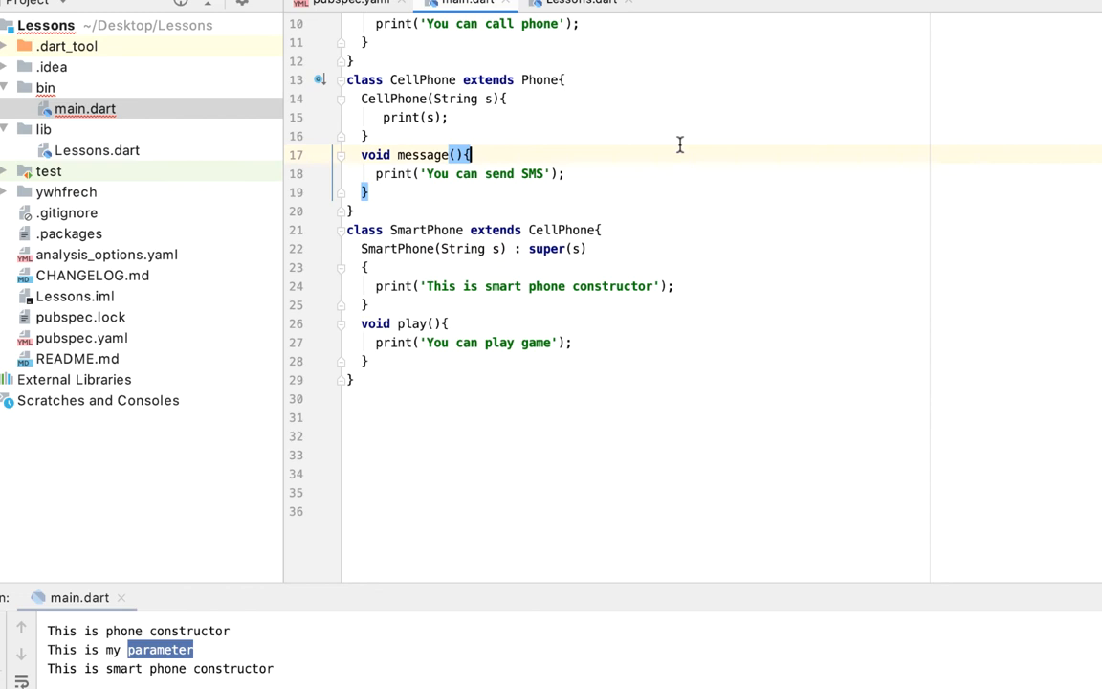
# Pass 'This is parameter from main function' to SmartPhone() in main
pyautogui.scroll(3)
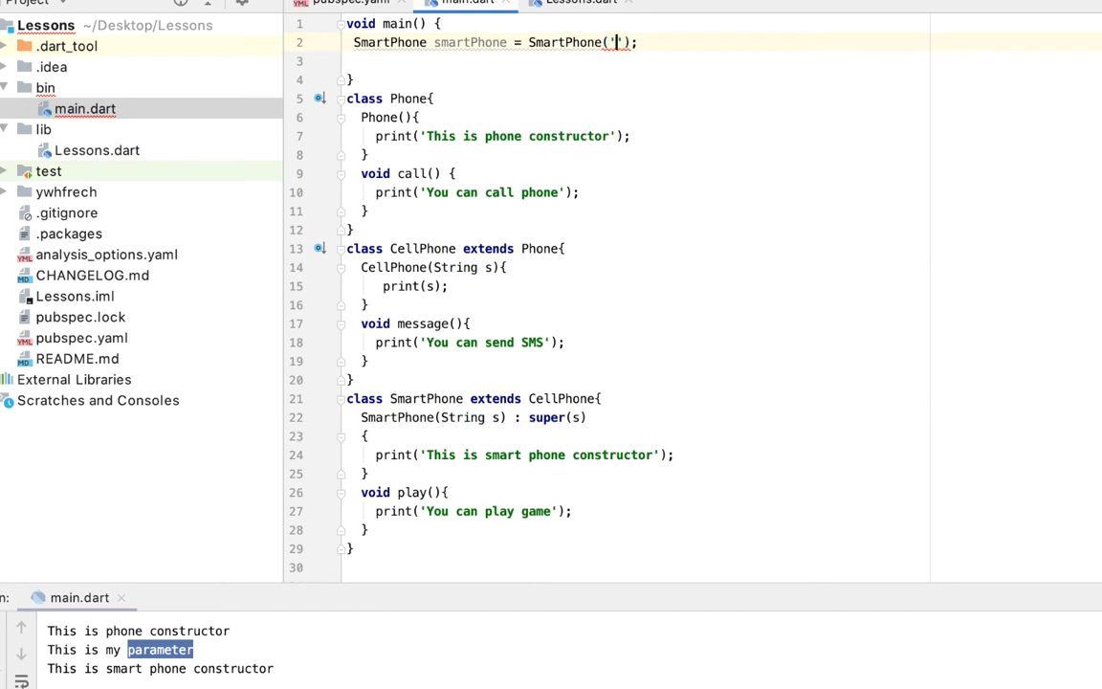
pyautogui.write('This is pa')
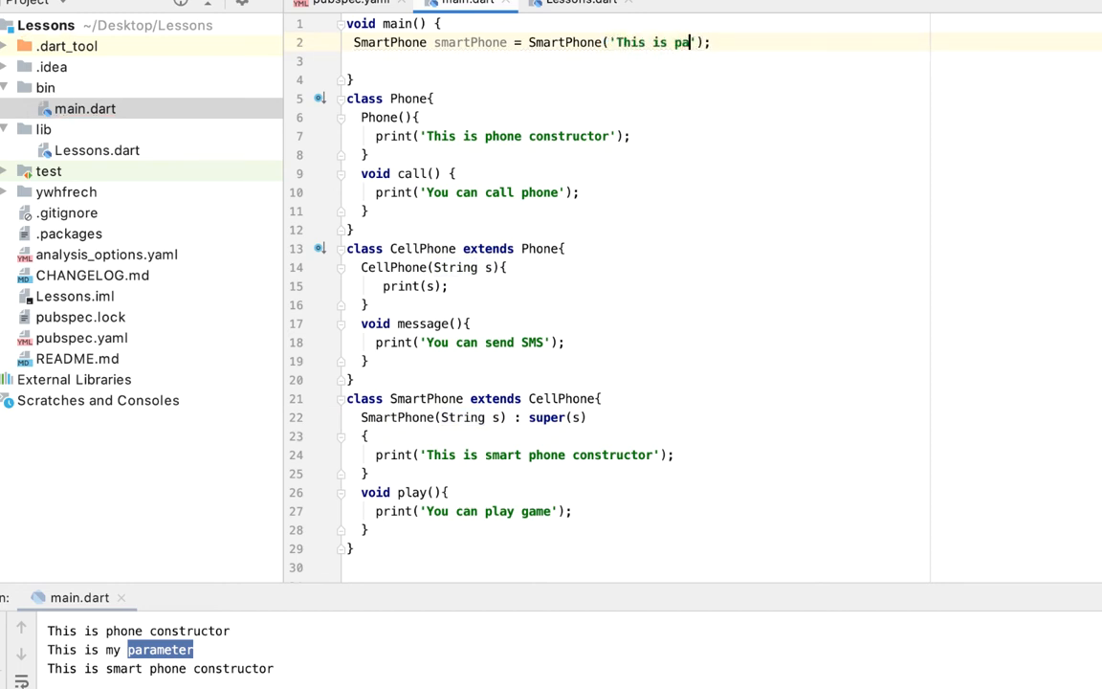
pyautogui.write('rameter f')
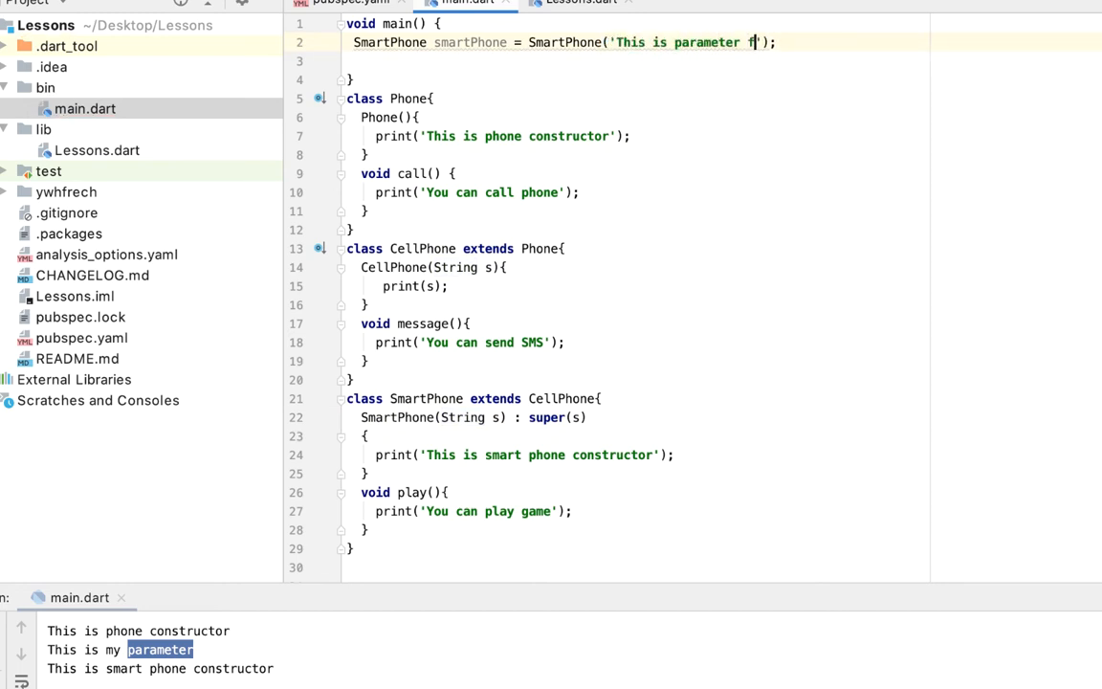
pyautogui.write('from main me')
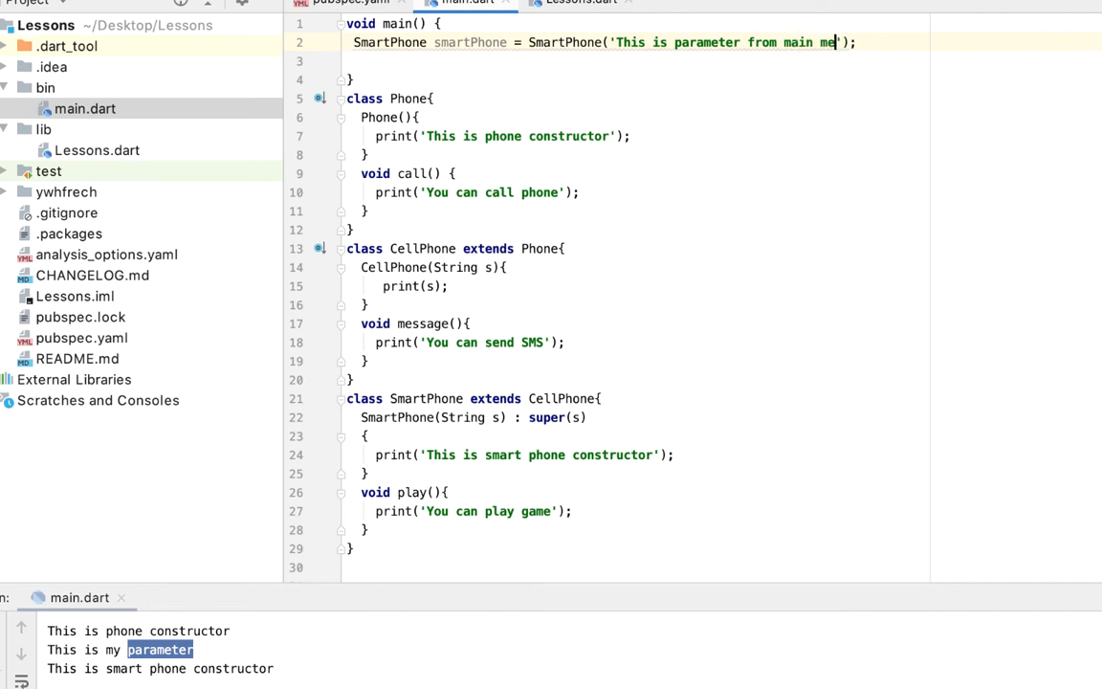
pyautogui.write('function')
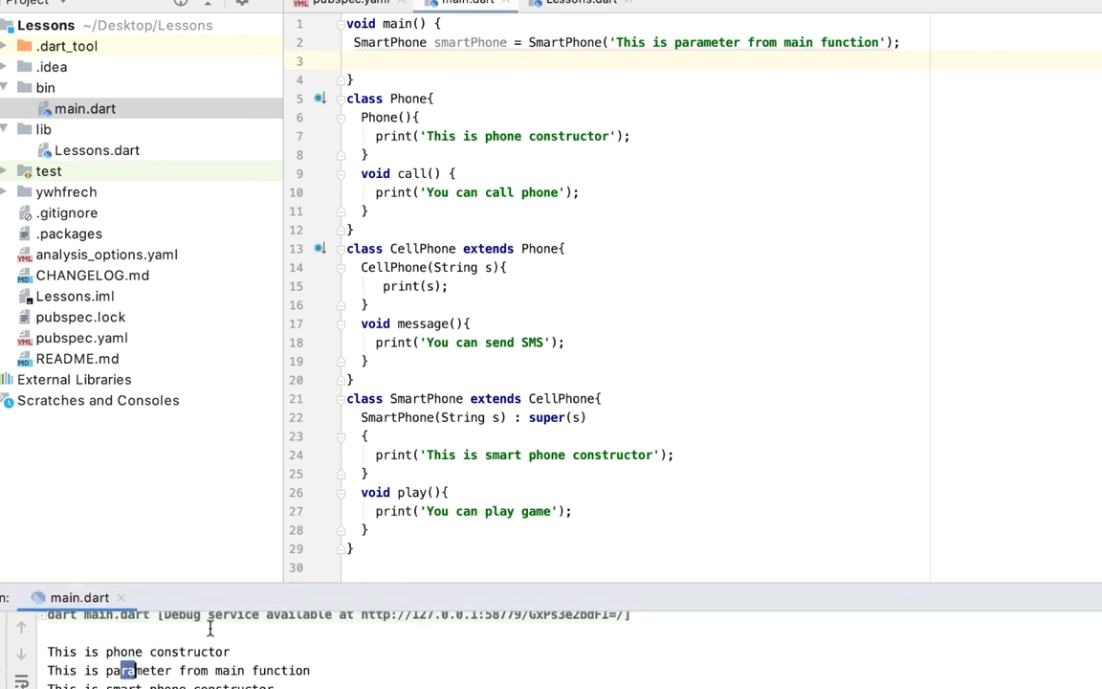
# Scroll through the code, highlighting CellPhone's String parameter to trace super(s)
pyautogui.scroll(-3)
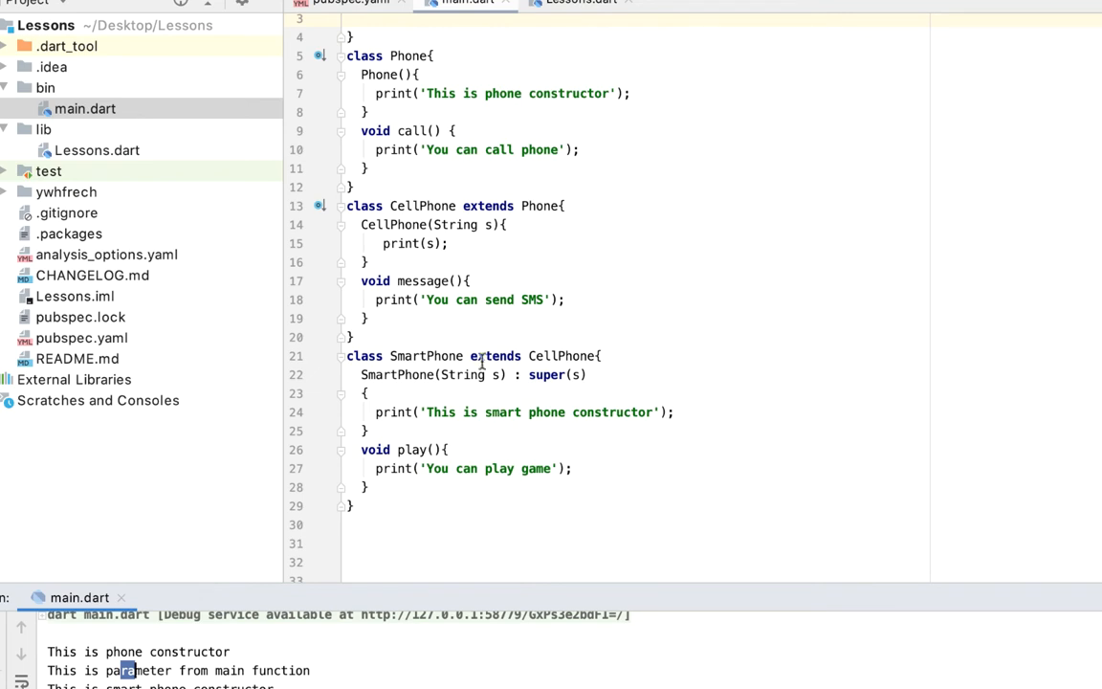
pyautogui.moveTo(697, 209)
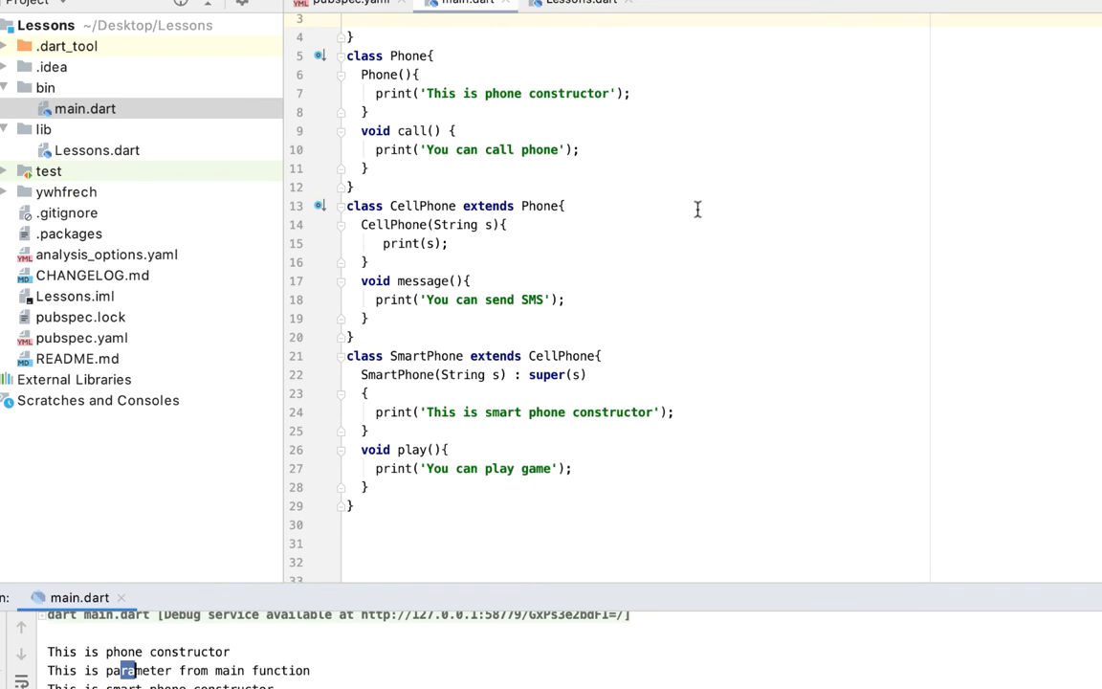
pyautogui.moveTo(357, 470)
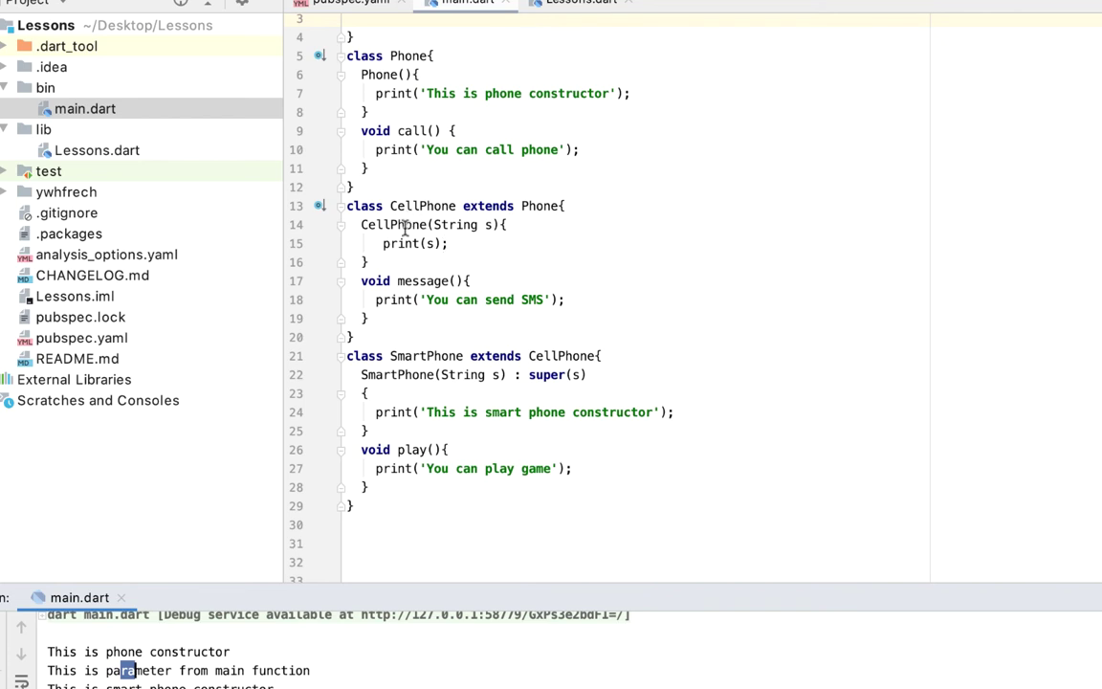
pyautogui.doubleClick(455, 224)
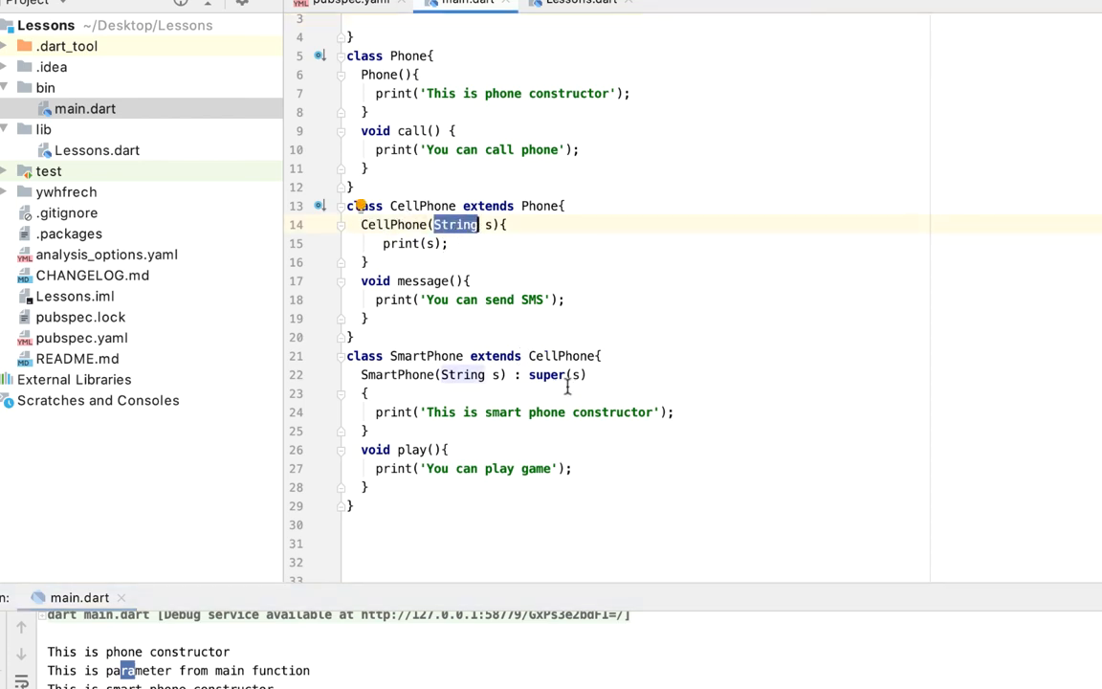
pyautogui.scroll(3)
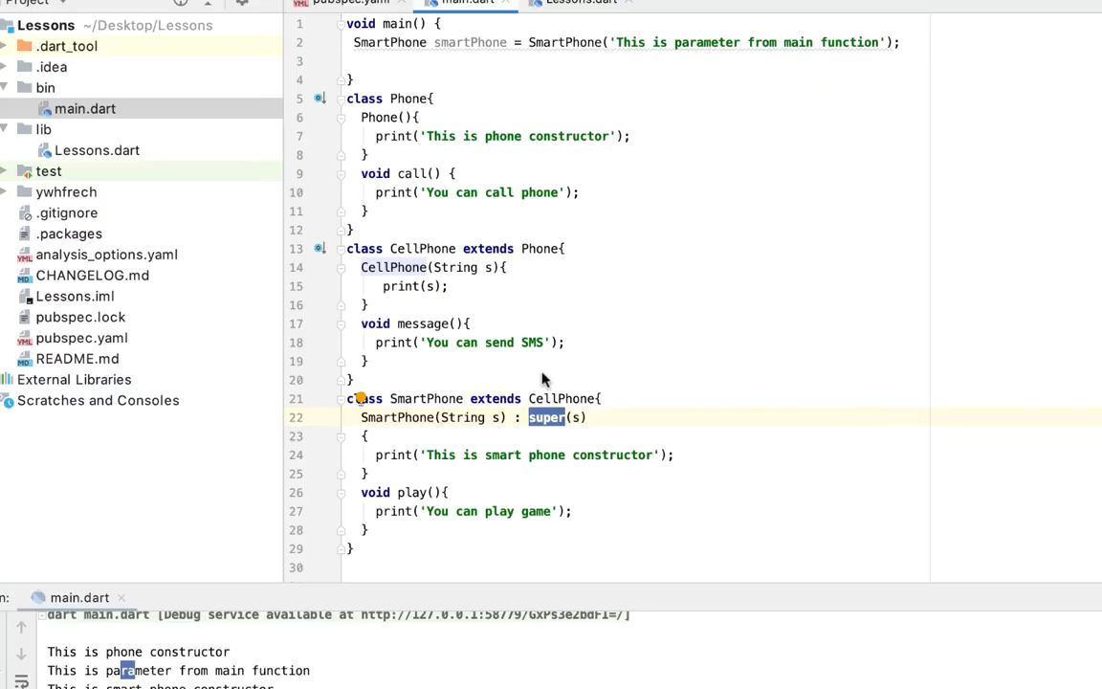
# Add separate smartPhone.message() and smartPhone.play() calls in main via autocomplete
pyautogui.write('smartPhone.')
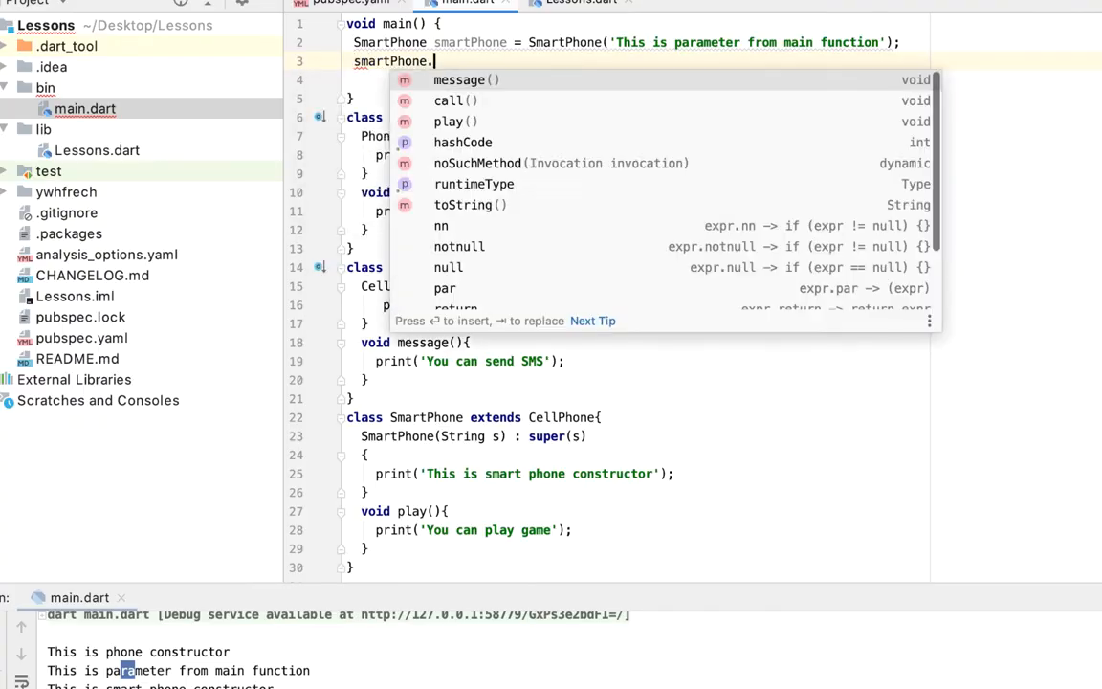
pyautogui.click(454, 101)
pyautogui.write('smartPhone')
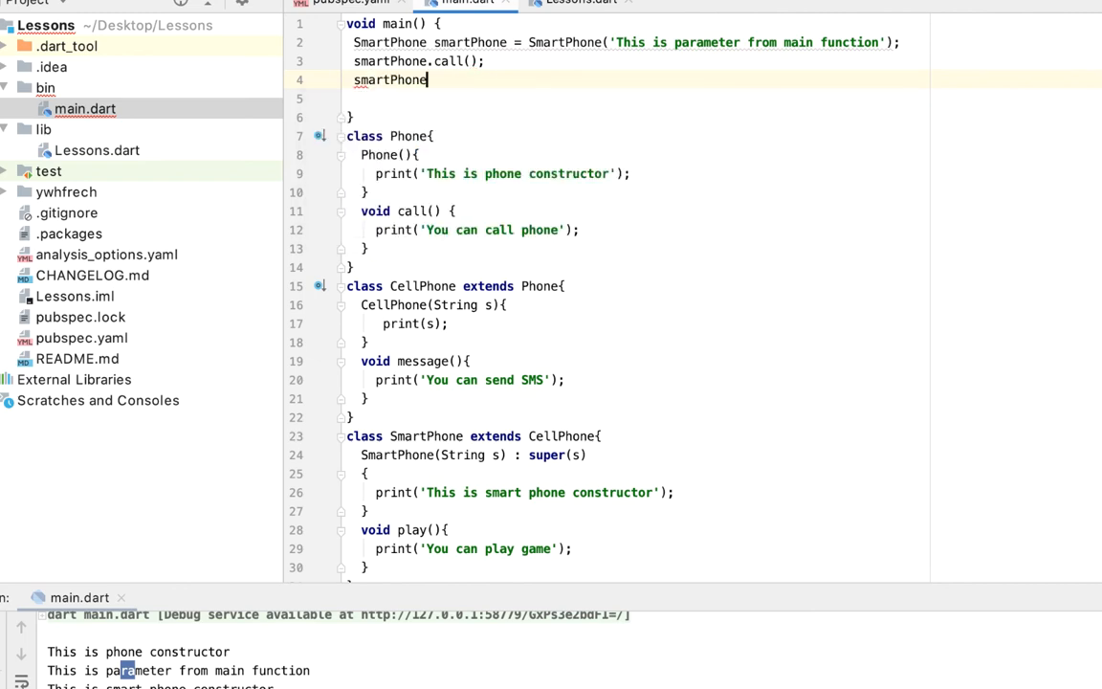
pyautogui.write('.')
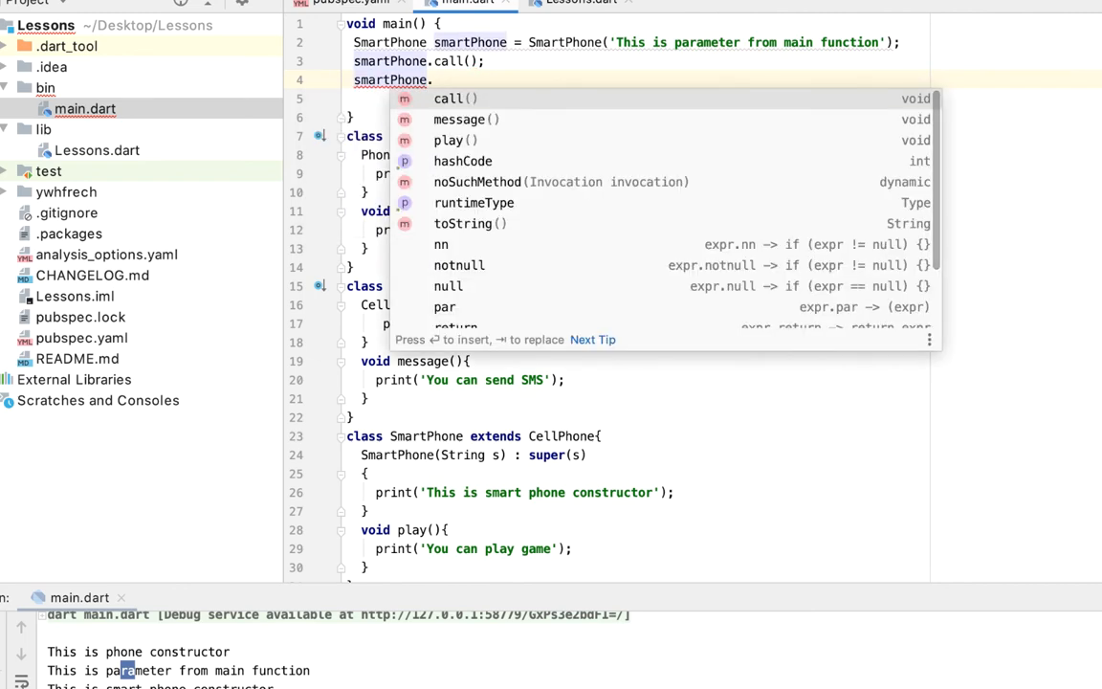
pyautogui.click(461, 118)
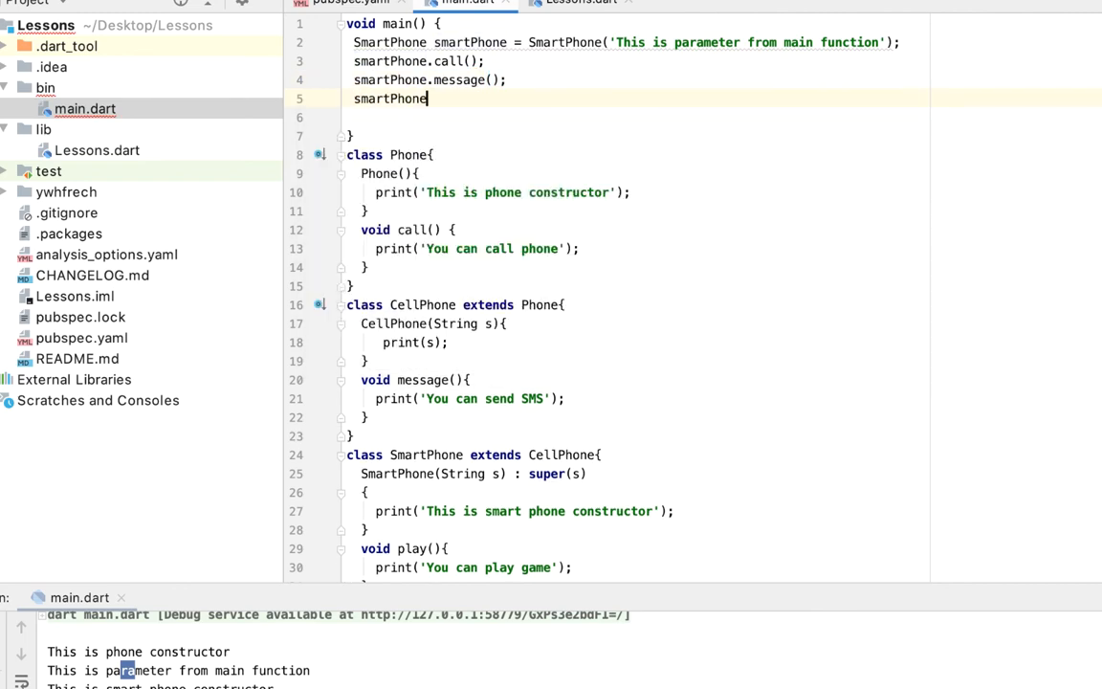
pyautogui.write('.')
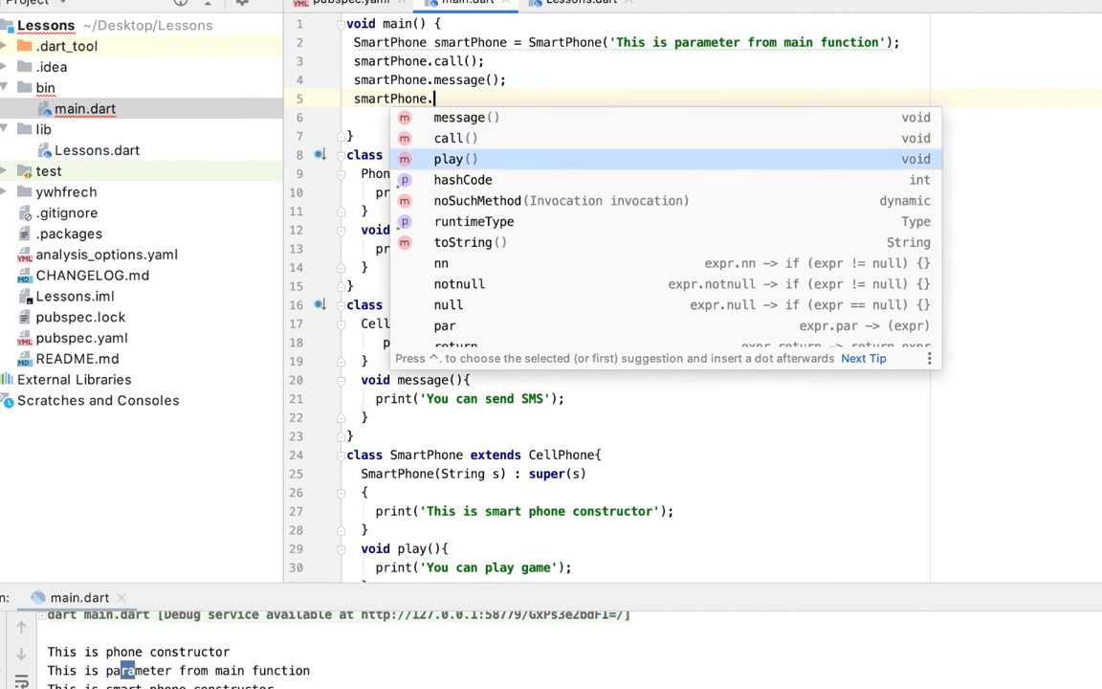
pyautogui.click(449, 159)
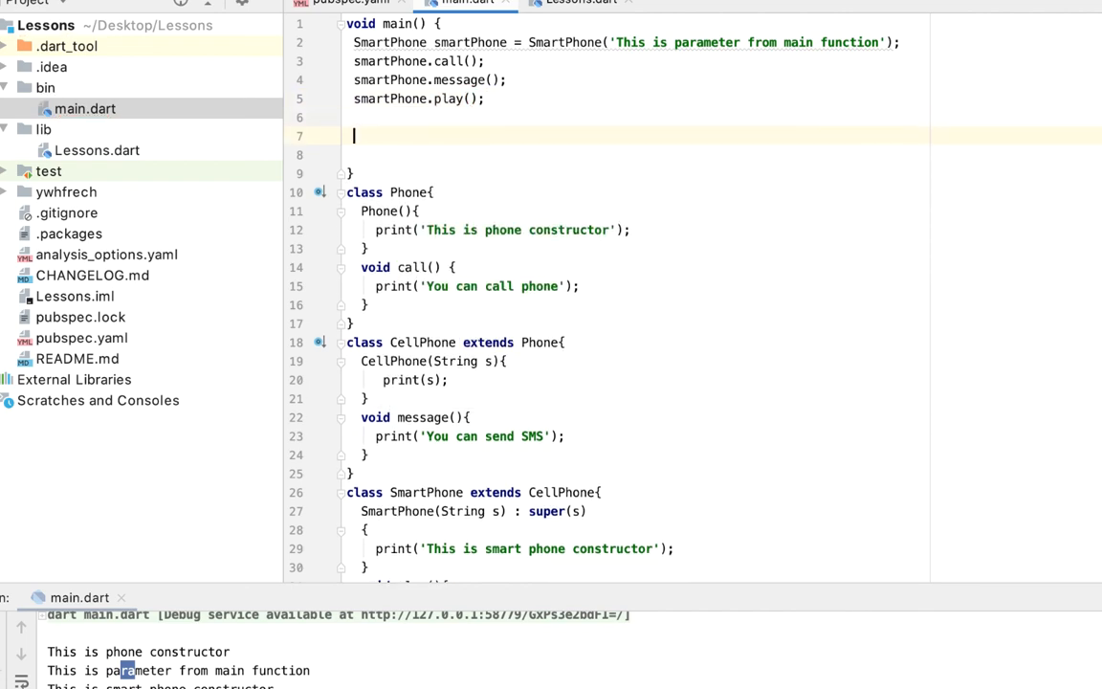
# Write the cascade smartPhone..call()..message()..call() and select the three single-call lines
pyautogui.write('smartPhone')
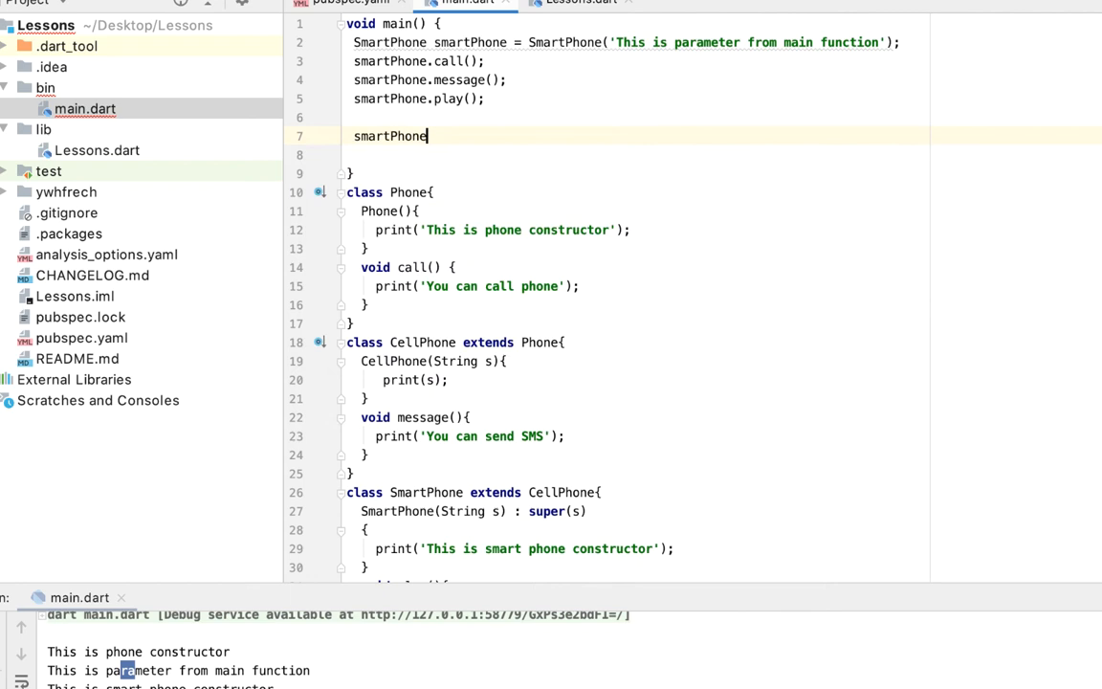
pyautogui.write('.call()')
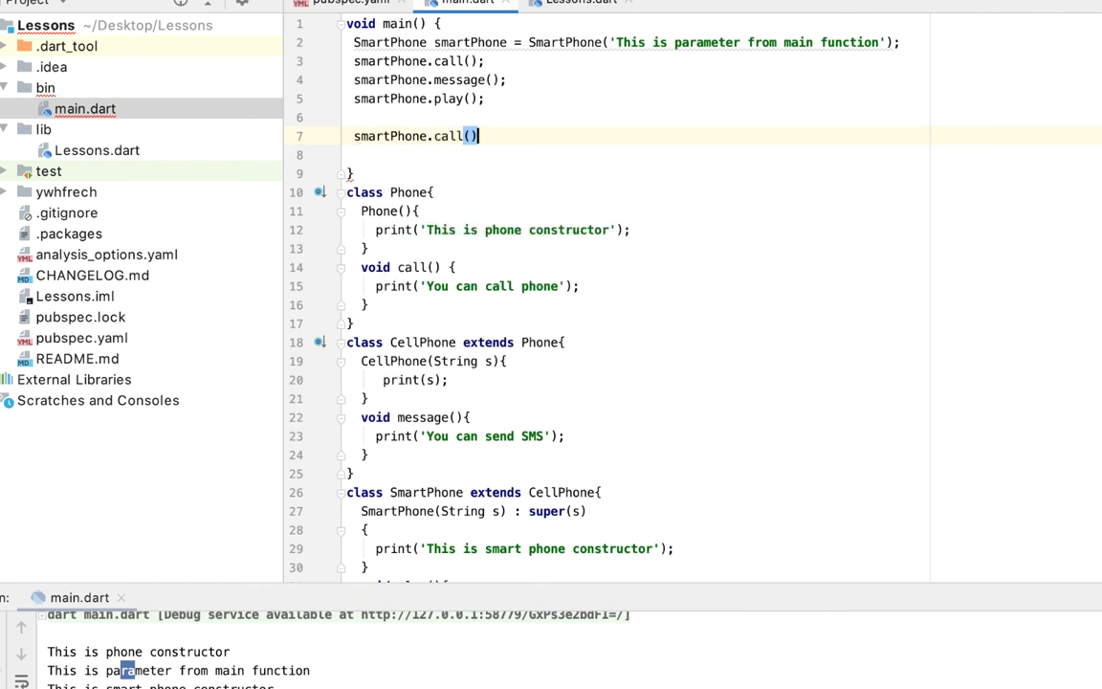
pyautogui.press('Backspace')
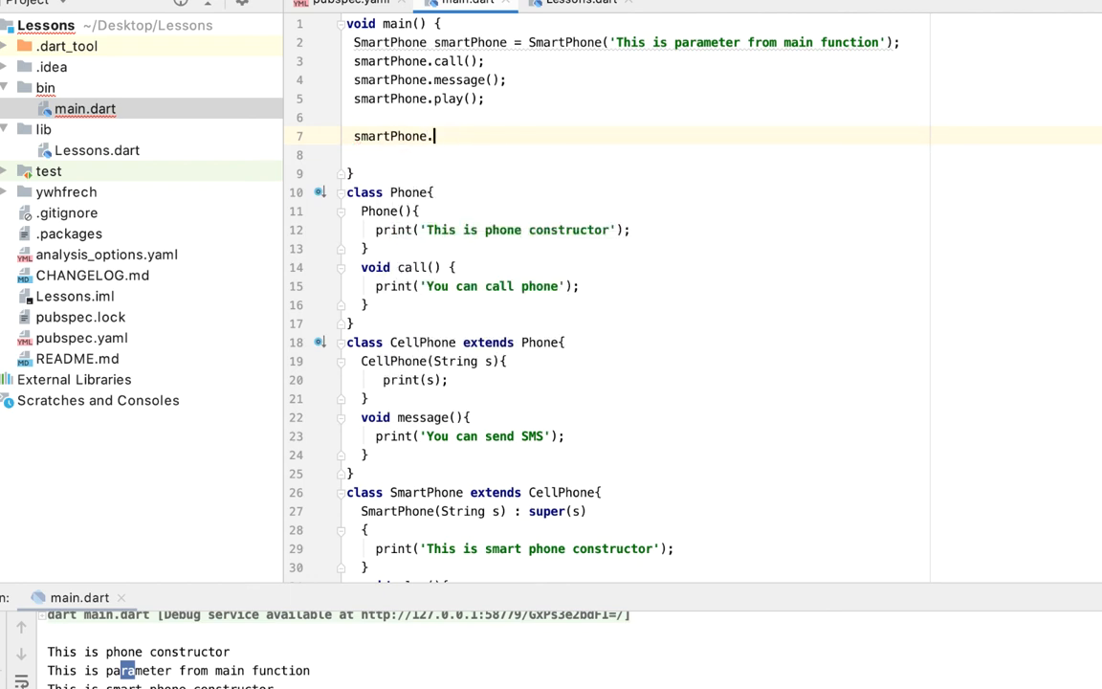
pyautogui.write('.call()')
pyautogui.click(723, 155)
pyautogui.write('..message(')
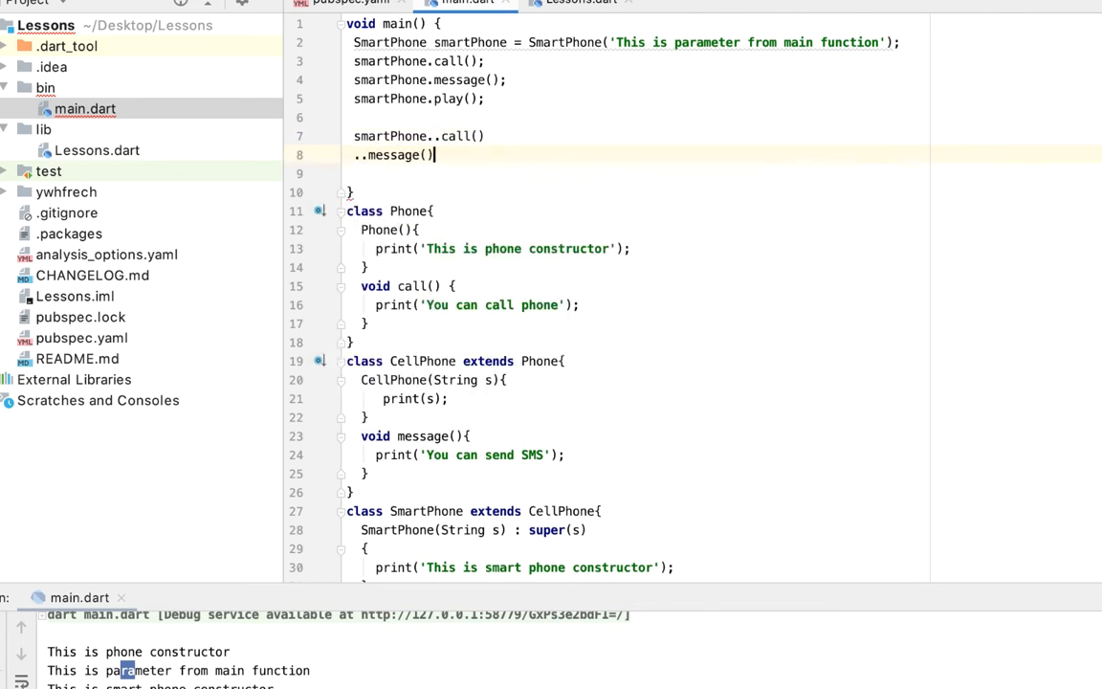
pyautogui.write('..call();')
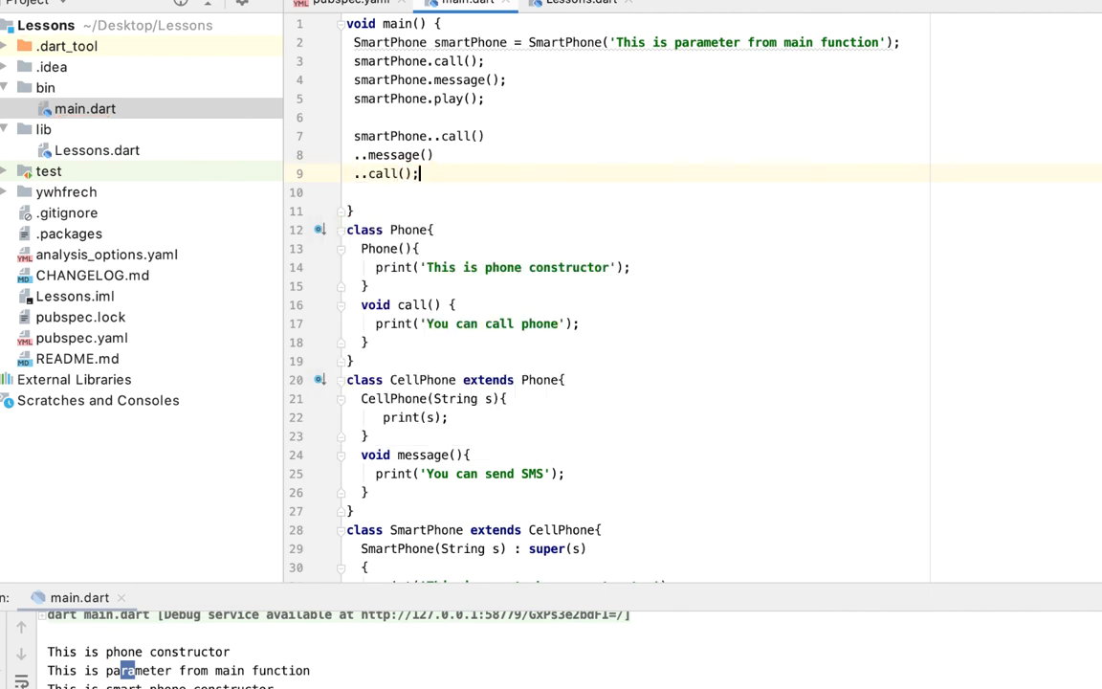
pyautogui.moveTo(354, 60); pyautogui.dragTo(486, 99)
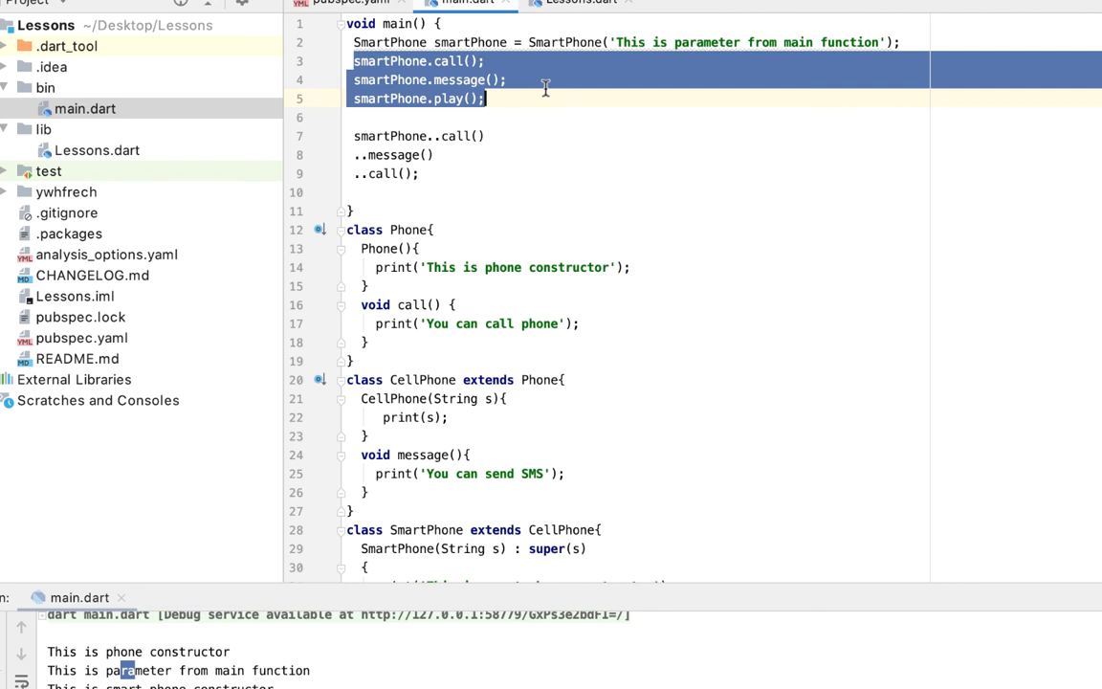
# Delete the three separate calls, run main.dart, and browse the classes against the output
pyautogui.press('Delete')
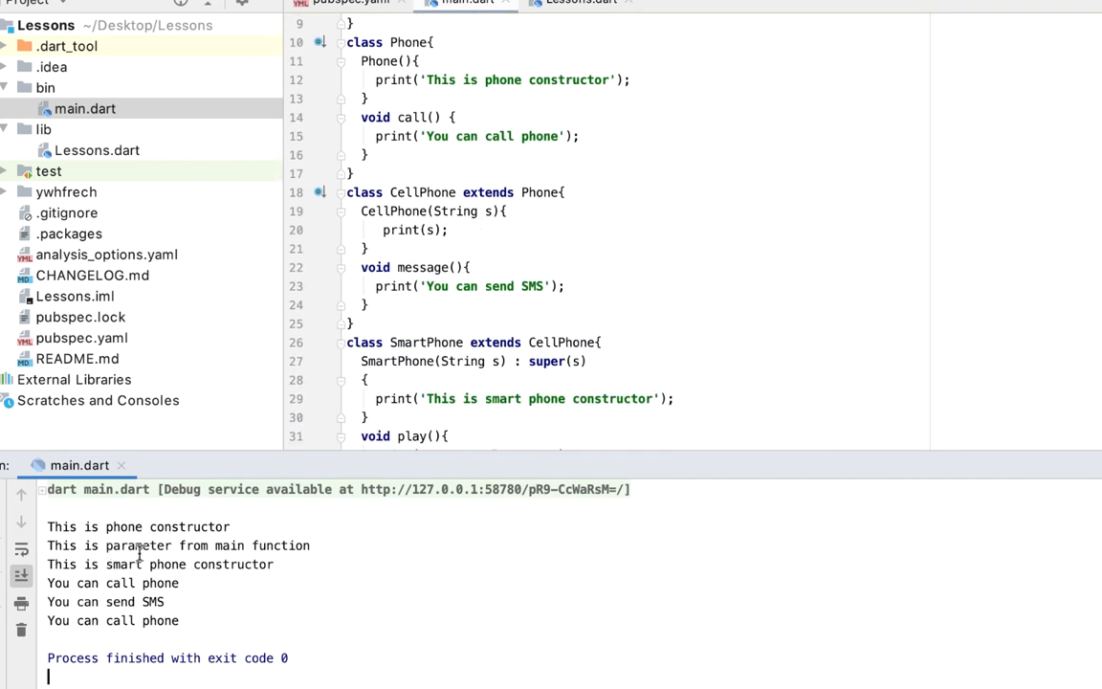
pyautogui.doubleClick(423, 192)
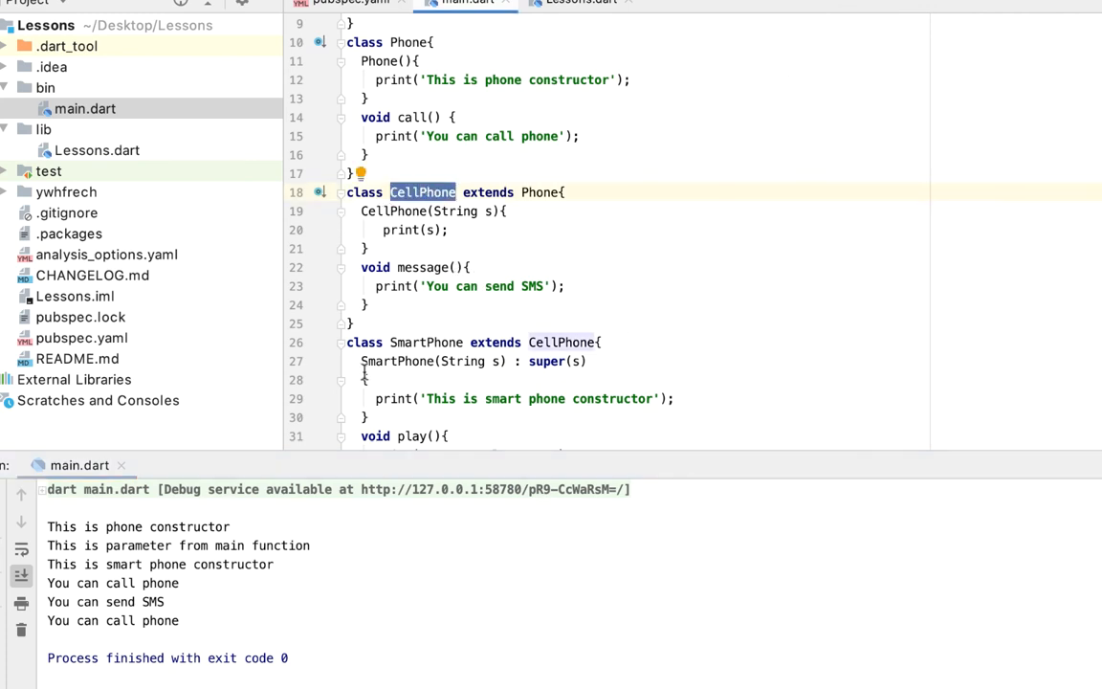
pyautogui.scroll(-3)
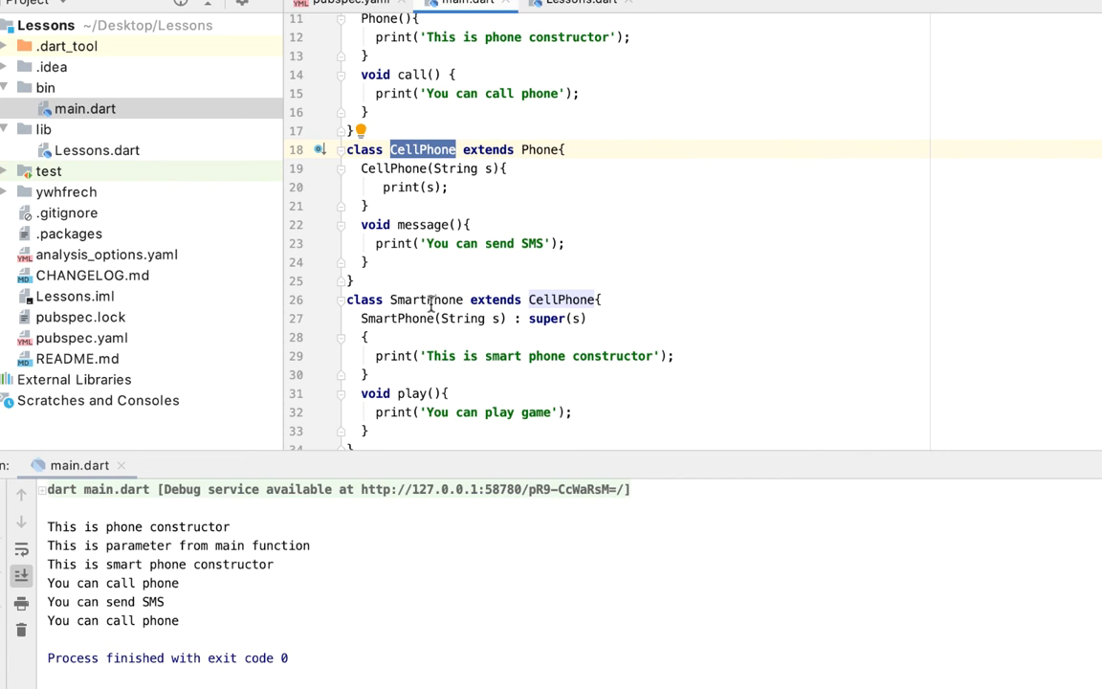
pyautogui.scroll(3)
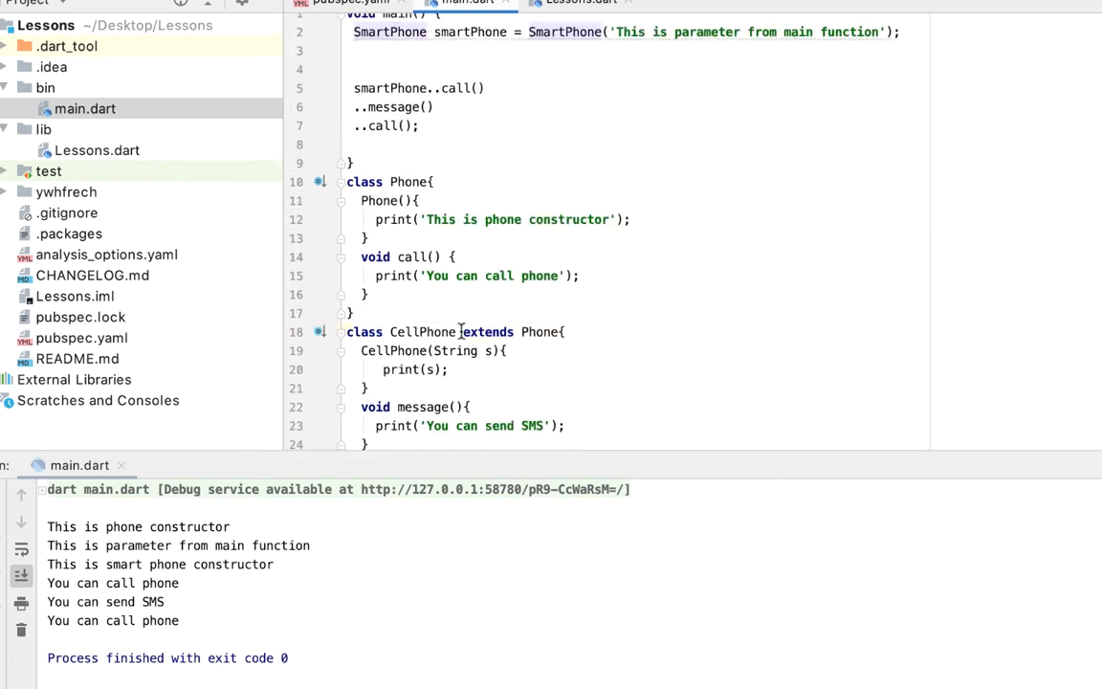
pyautogui.scroll(-3)
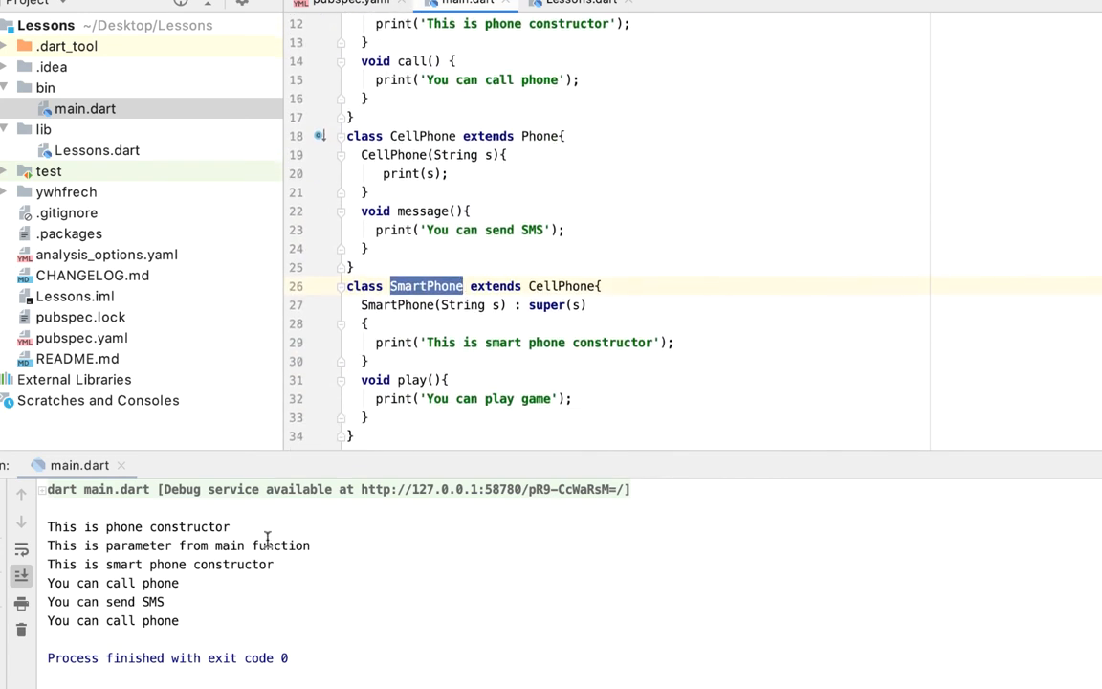
pyautogui.scroll(3)
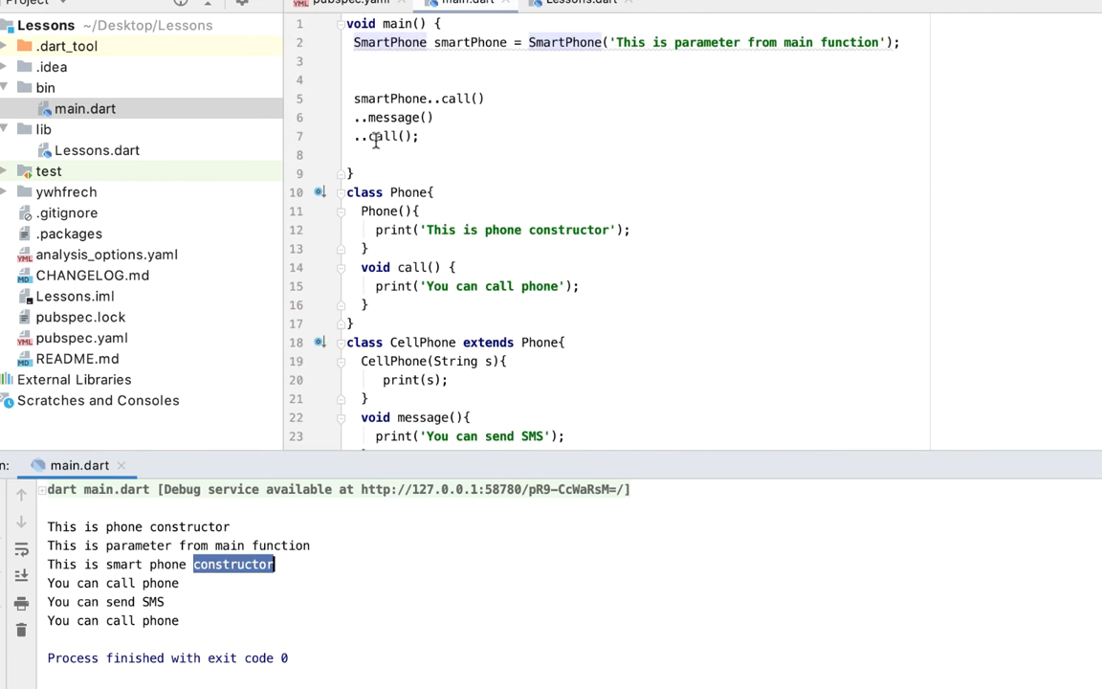
pyautogui.moveTo(531, 178)
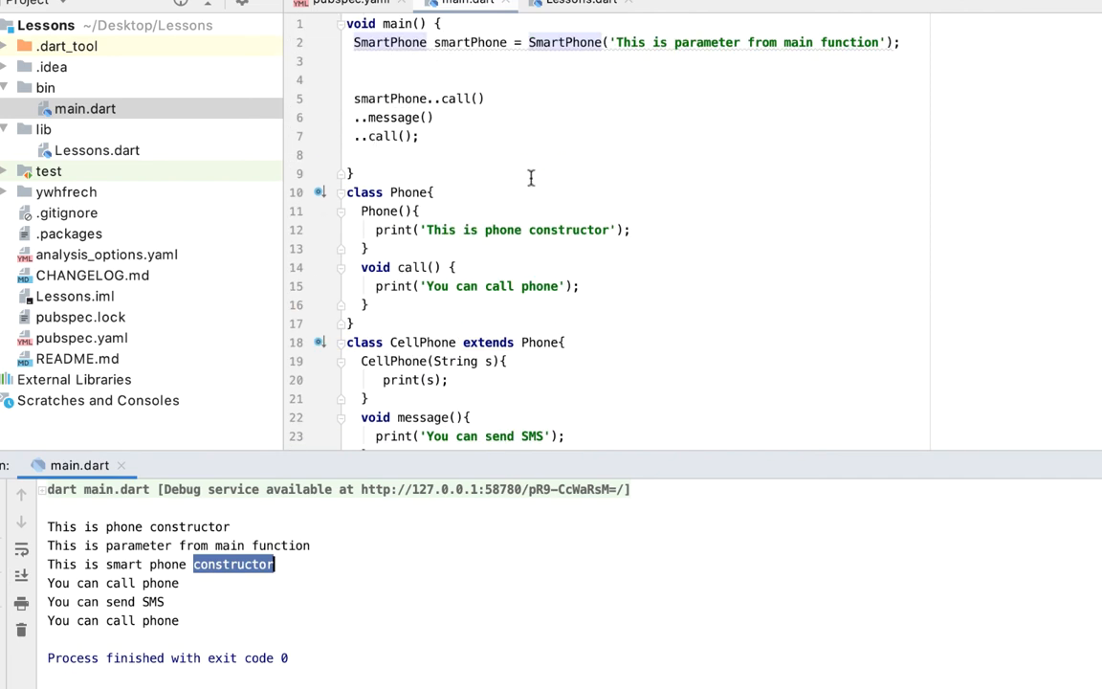
pyautogui.moveTo(354, 24)
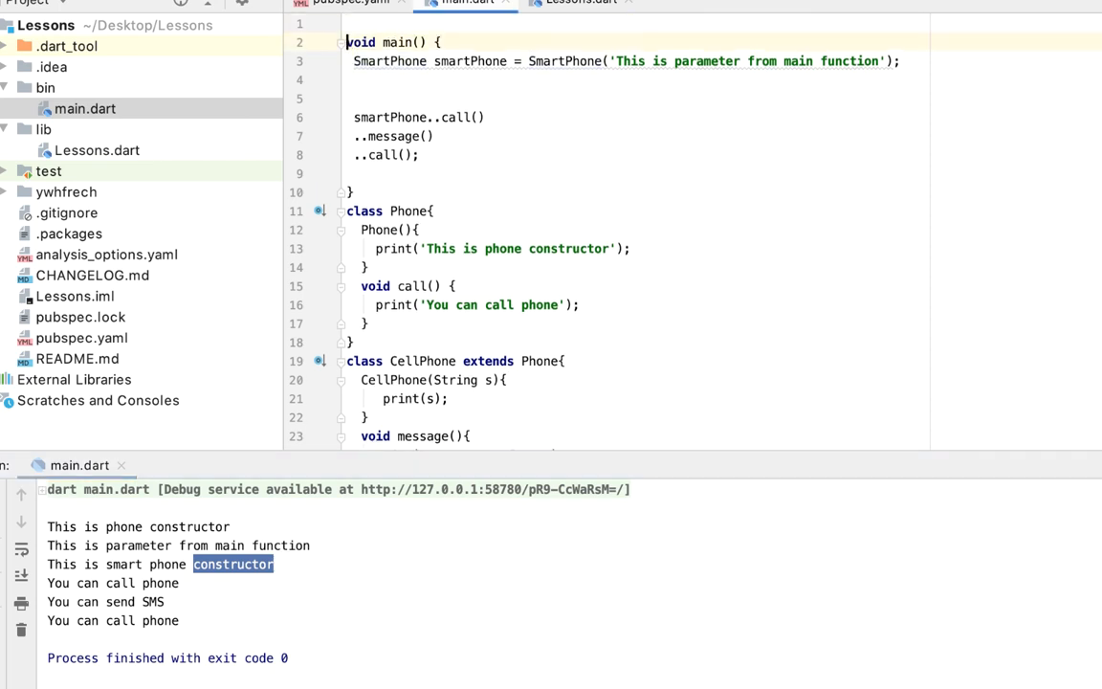
# Add '//super constructor' and '//cascade notation' comments, then highlight smartPhone and the .. operator
pyautogui.write('//s')
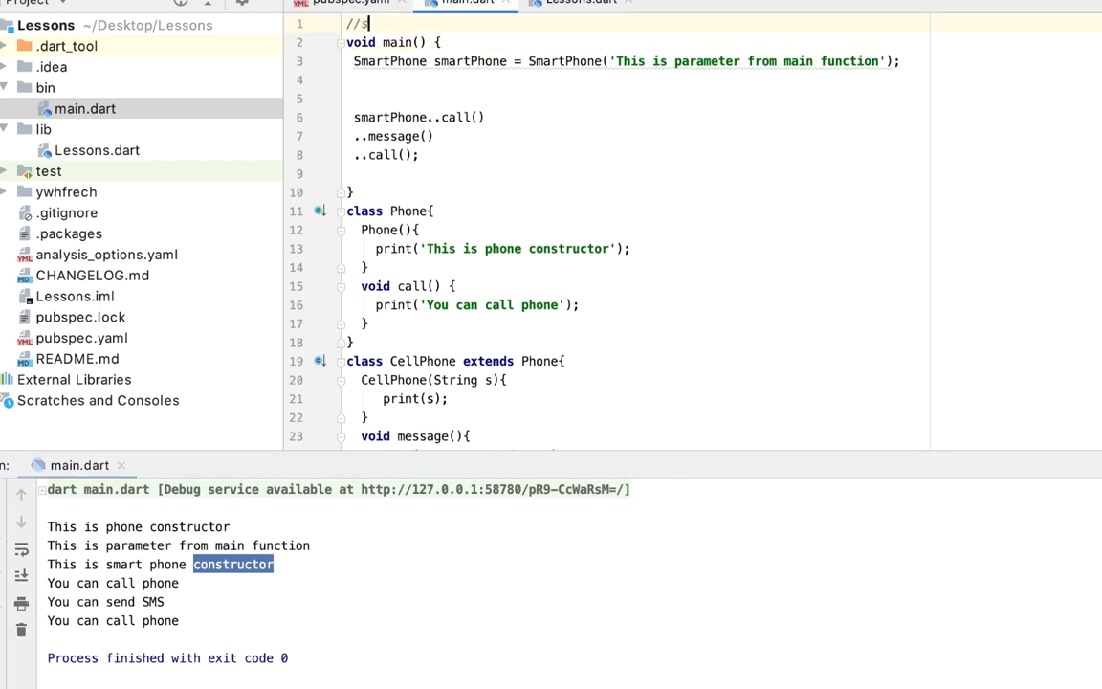
pyautogui.write('uper constu')
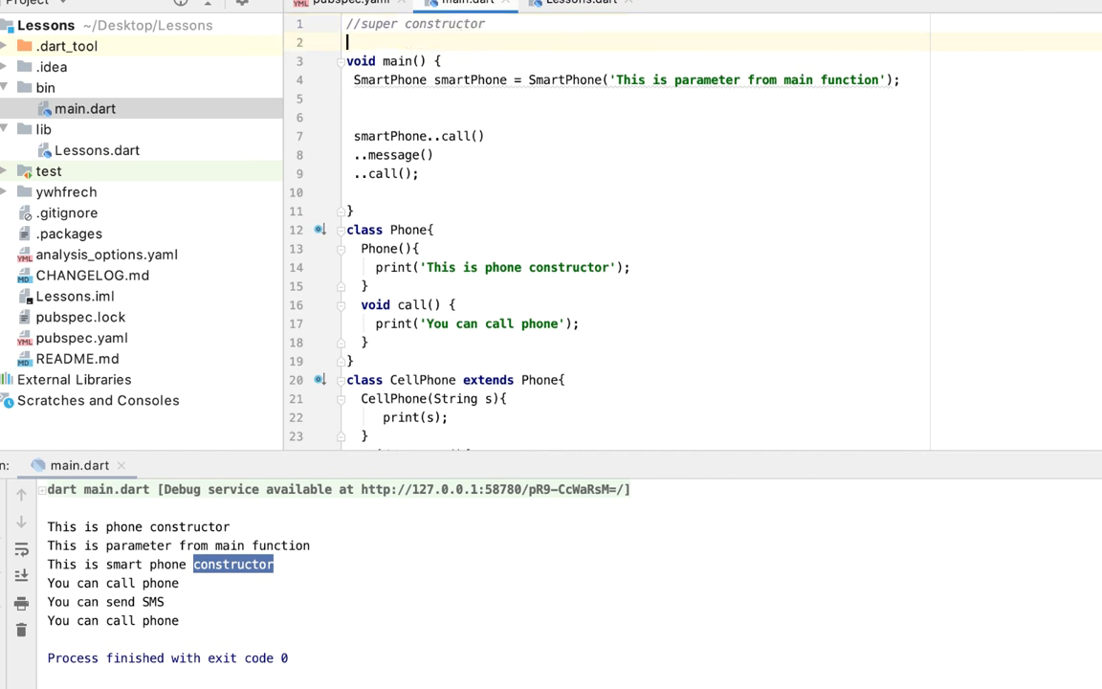
pyautogui.write('//c')
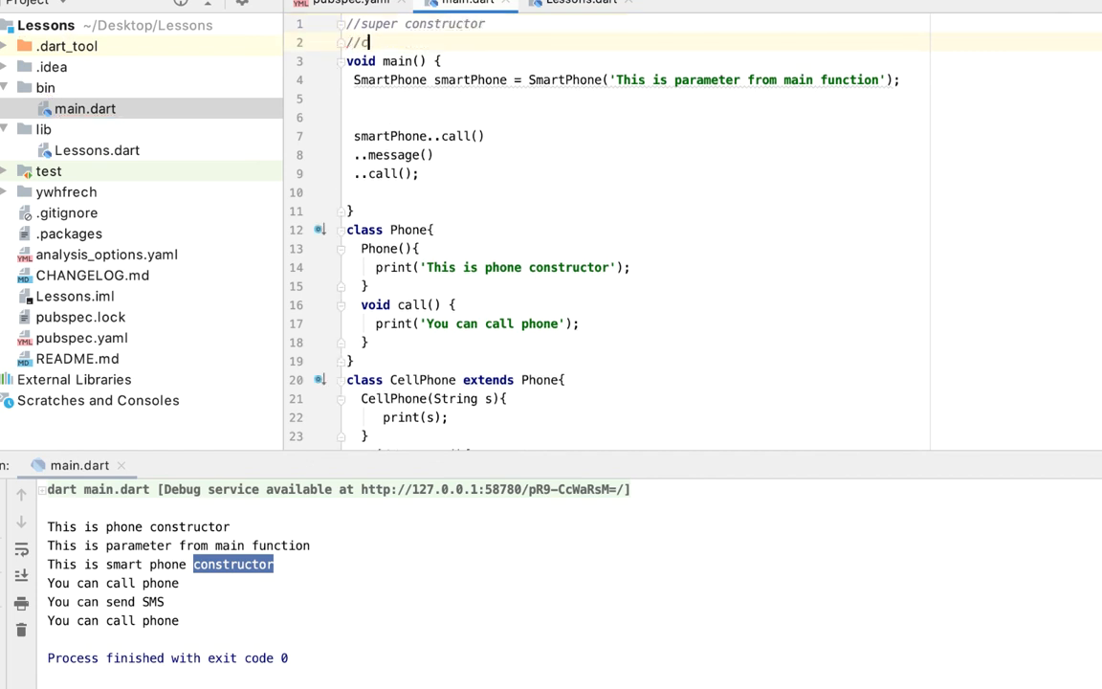
pyautogui.write('ascade')
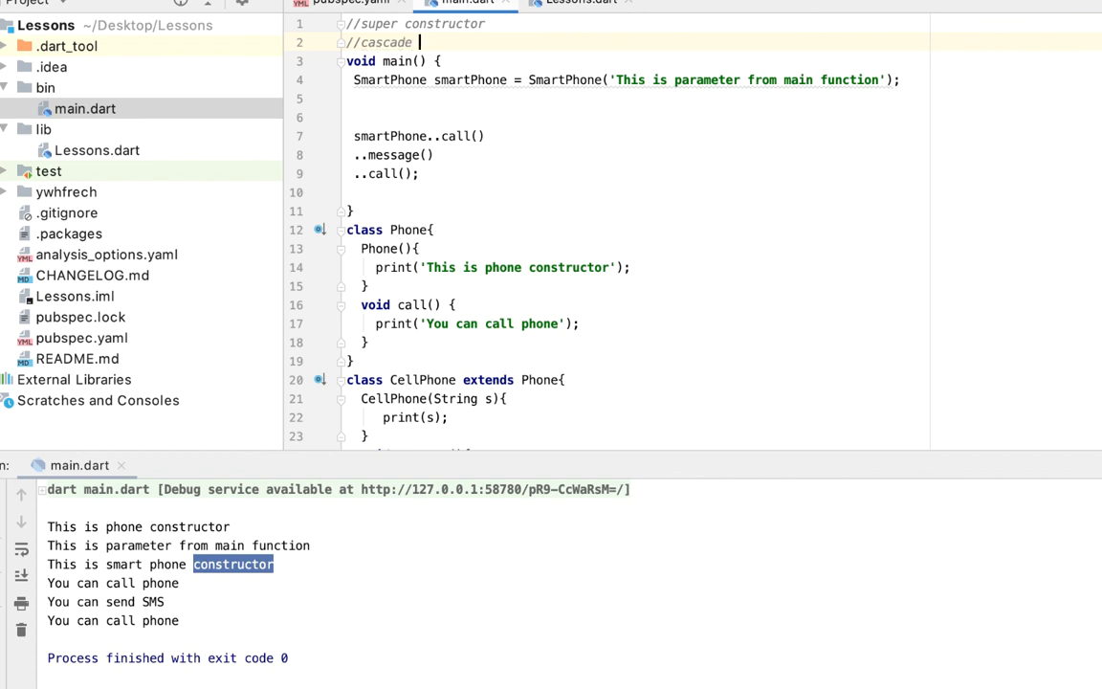
pyautogui.write('notation')
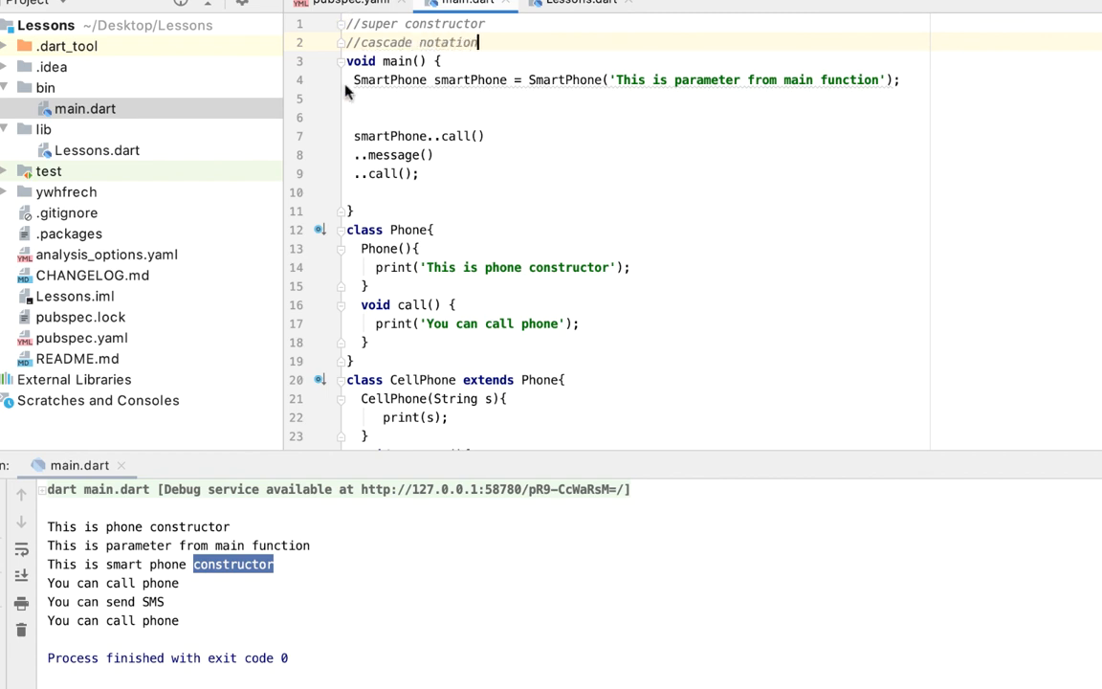
pyautogui.doubleClick(390, 136)
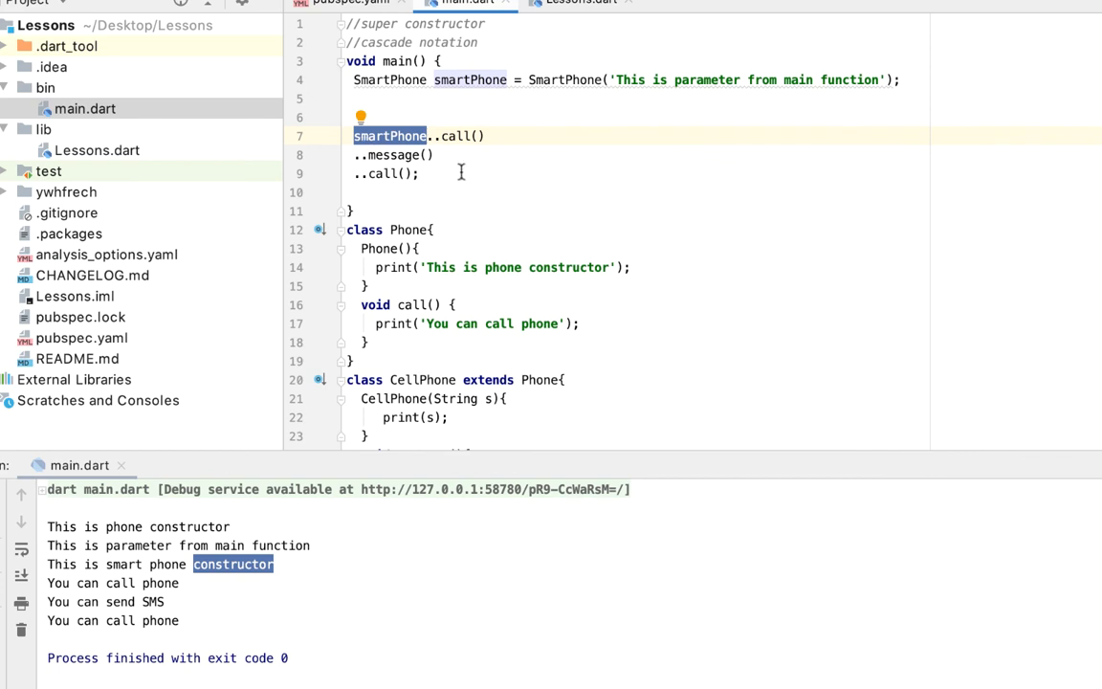
pyautogui.click(432, 136)
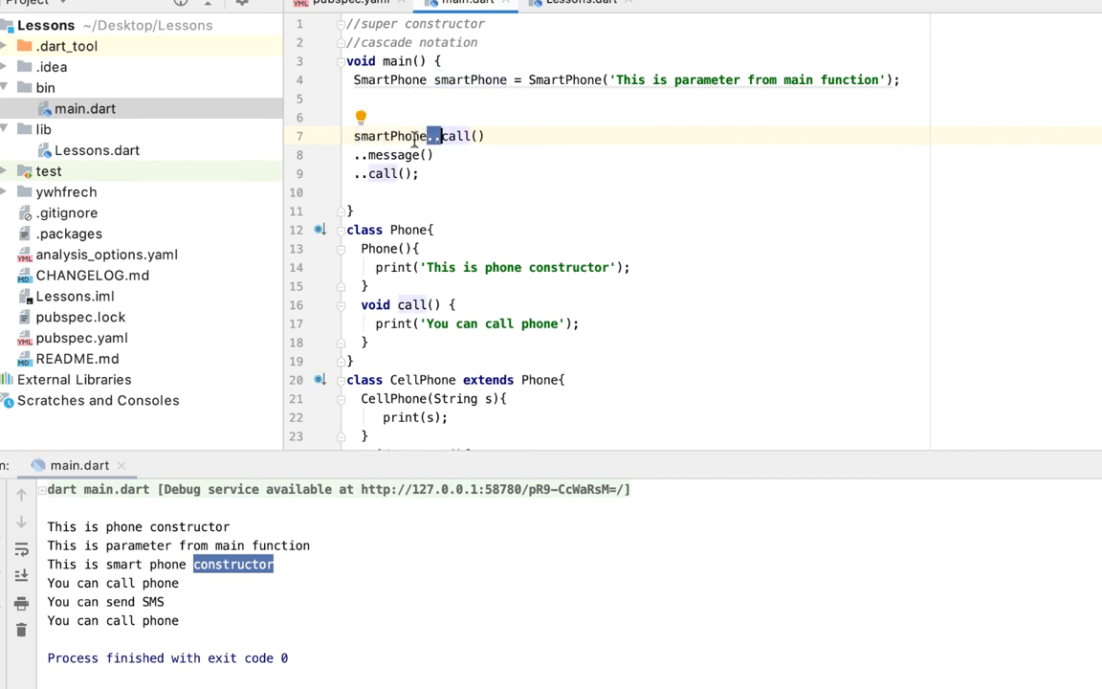
pyautogui.moveTo(411, 305)
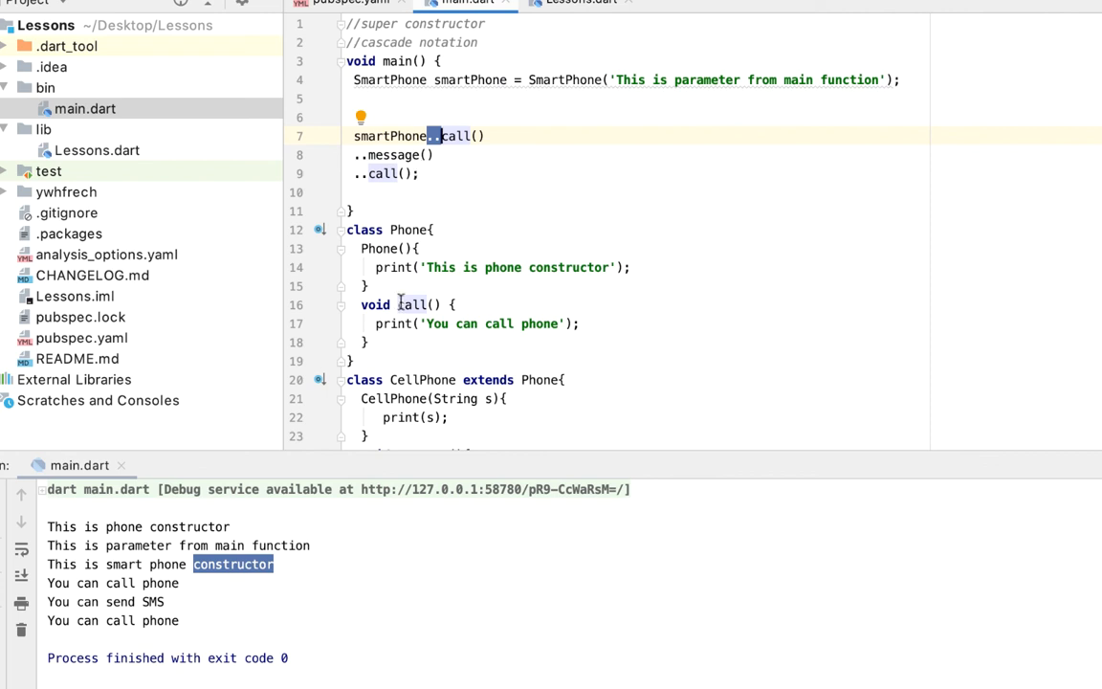
pyautogui.moveTo(523, 122)
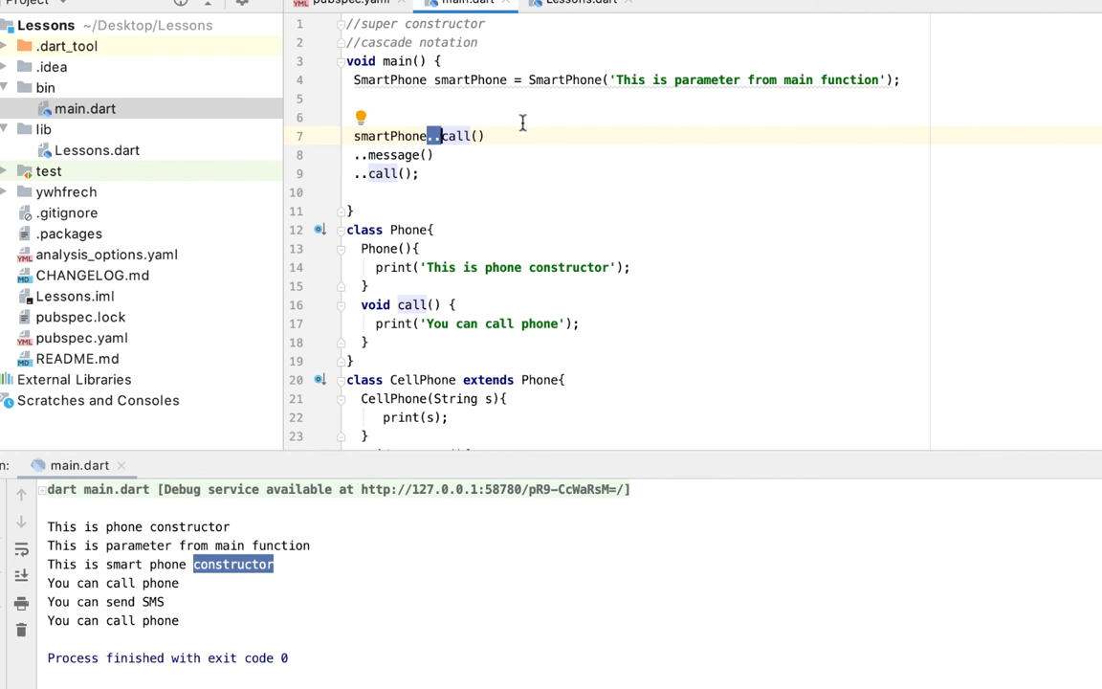
pyautogui.moveTo(868, 179)
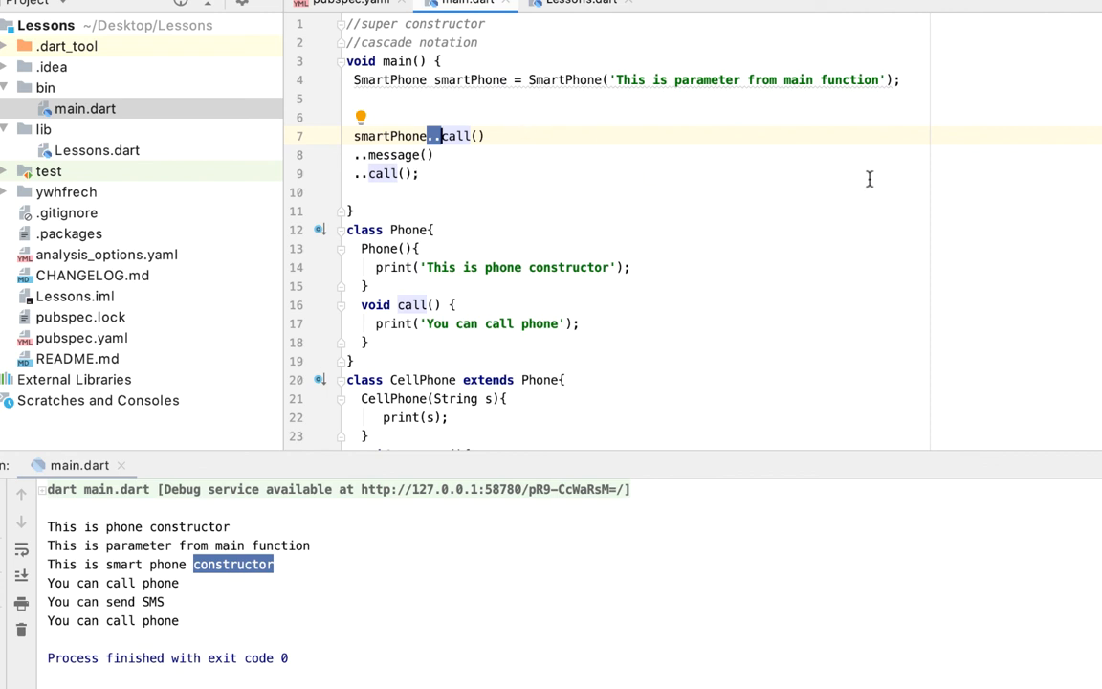